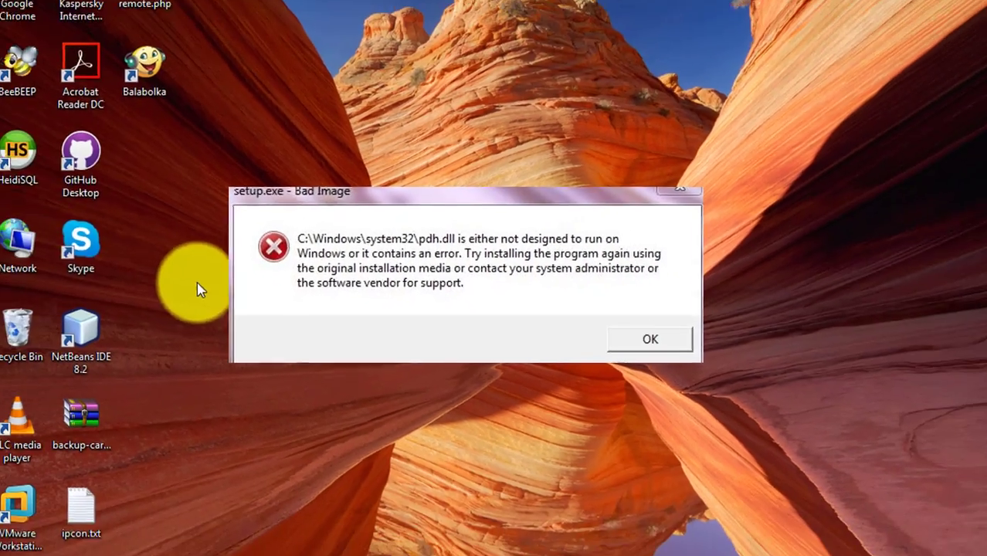
Dismiss the setup.exe Bad Image error about pdh.dll with OK
click(649, 340)
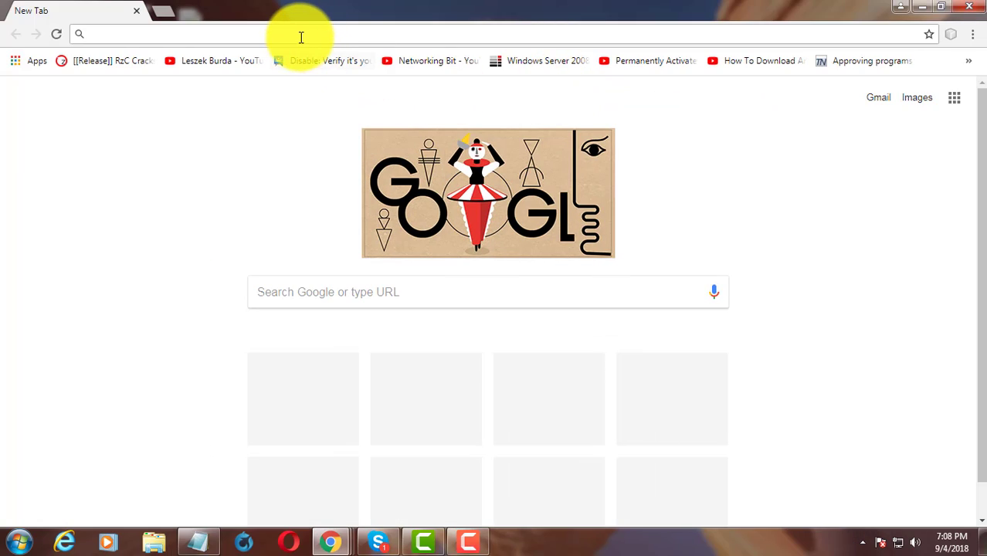
Search Google for 'dll find', enter DLL-files.com and reach the pdh.dll download page
text(dll find)
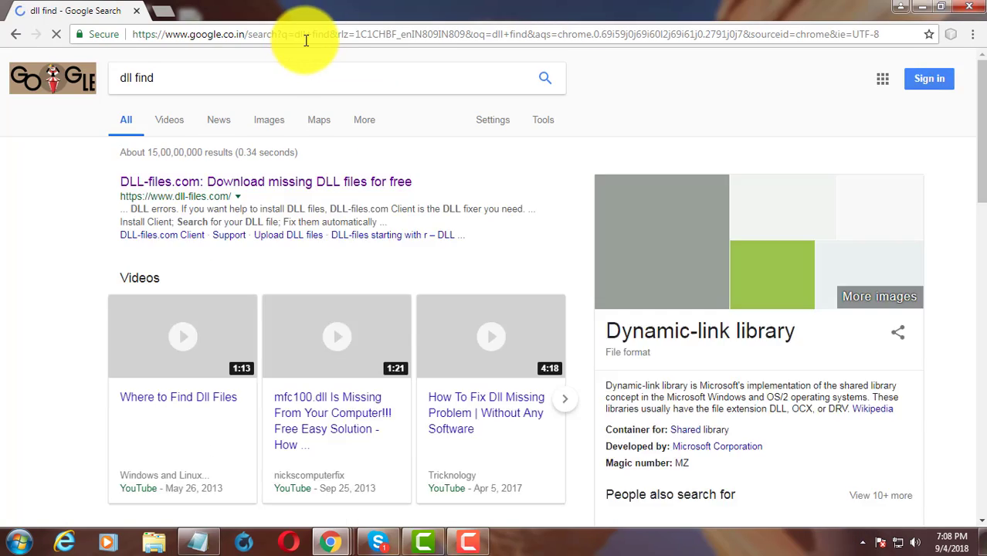
click(266, 182)
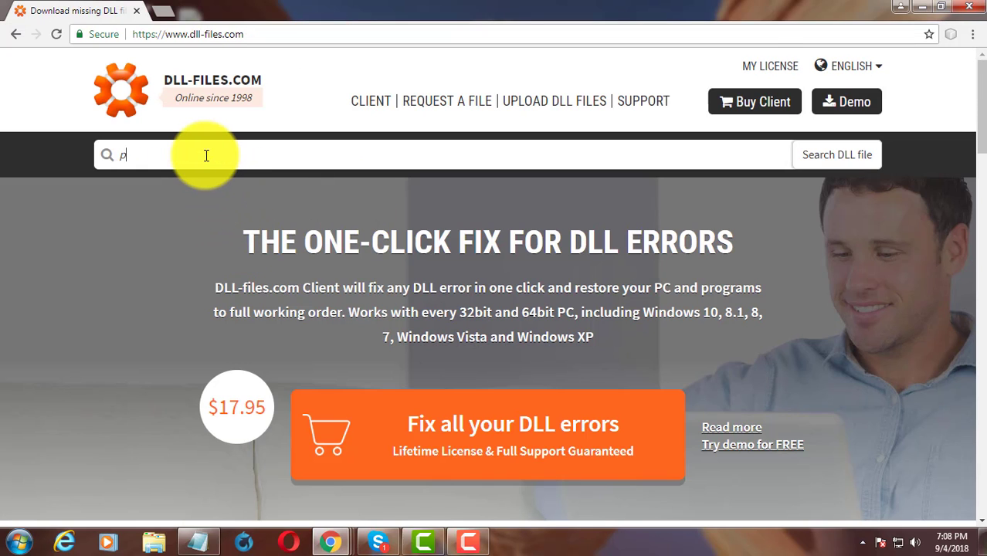
text(dh.d)
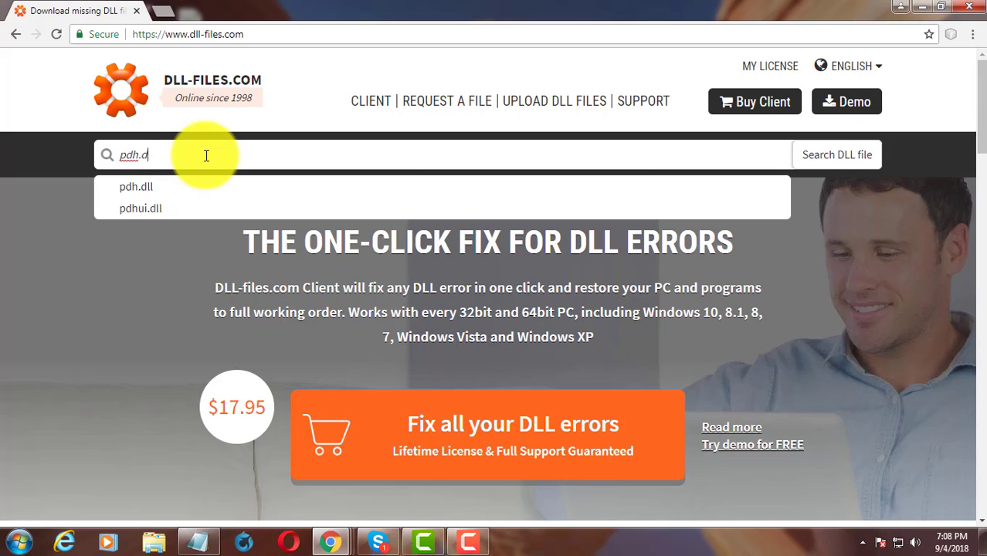
click(136, 185)
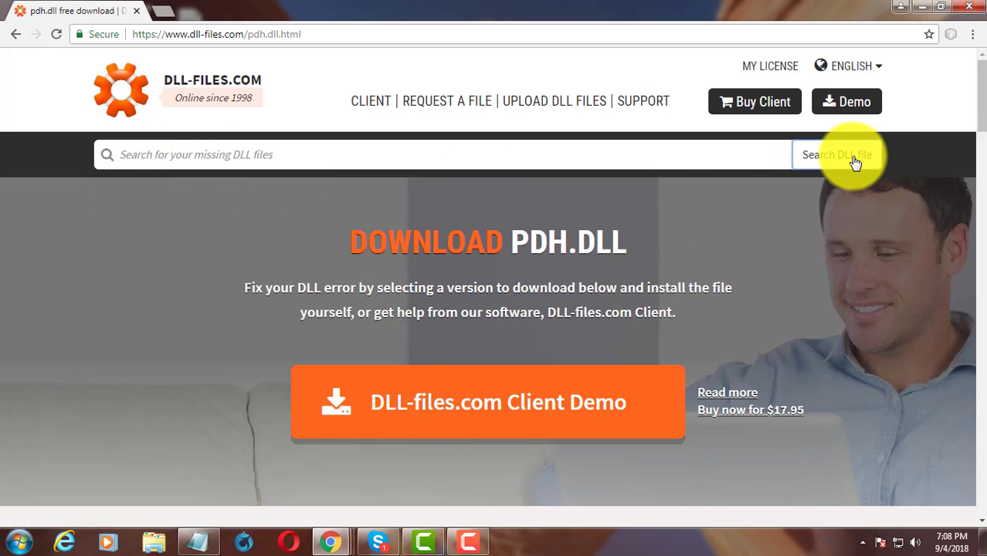
scroll(down, 3)
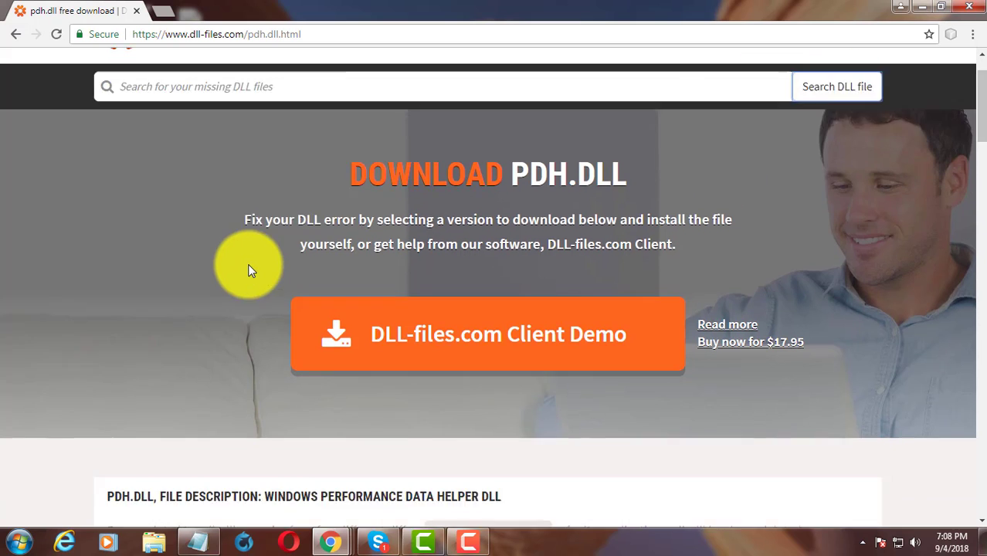
scroll(down, 3)
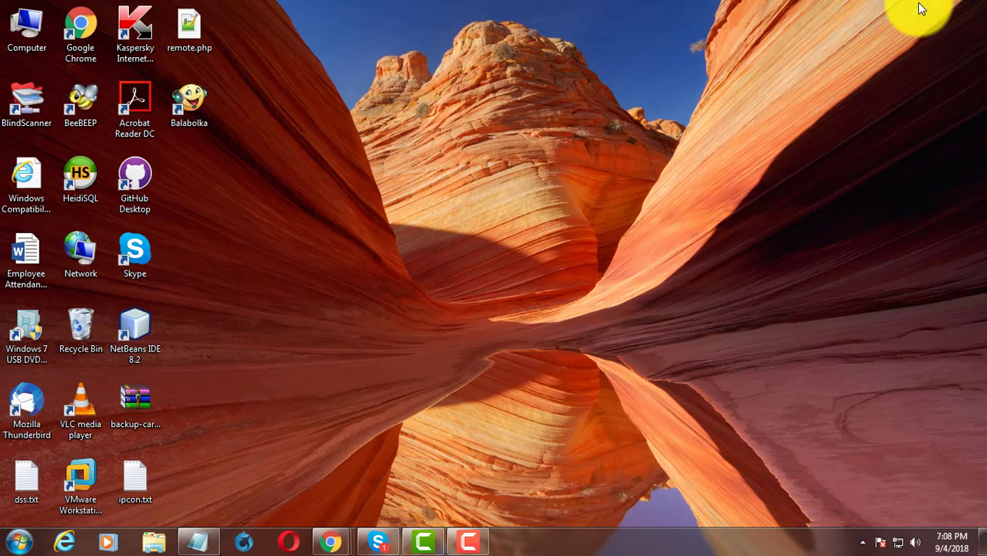
View Computer Properties to confirm the system type is a 64-bit operating system
right_click(26, 28)
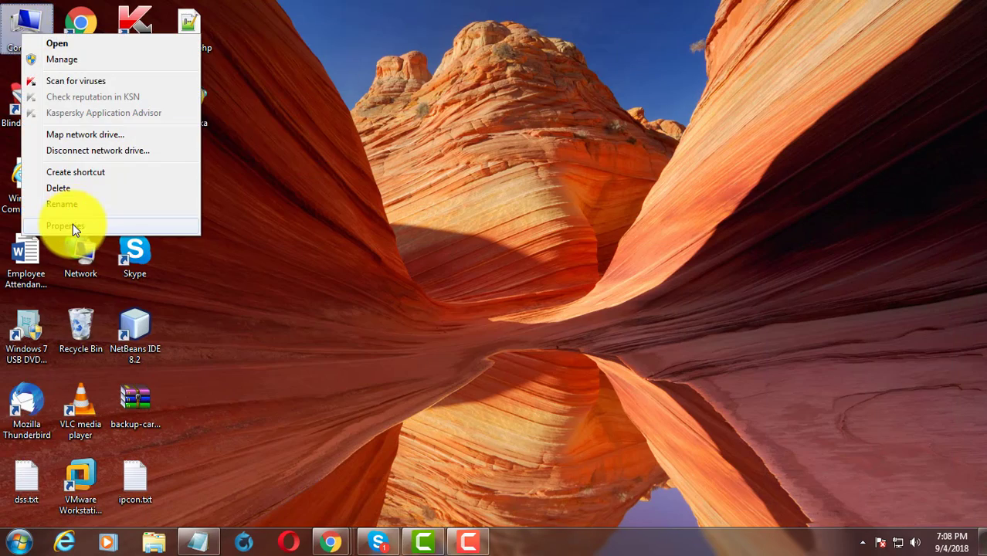
click(65, 226)
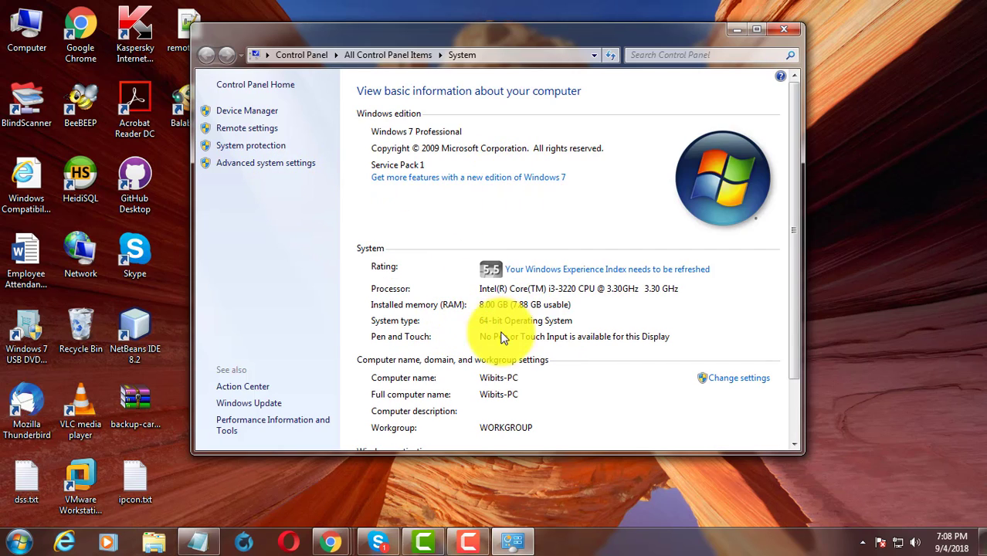
click(785, 29)
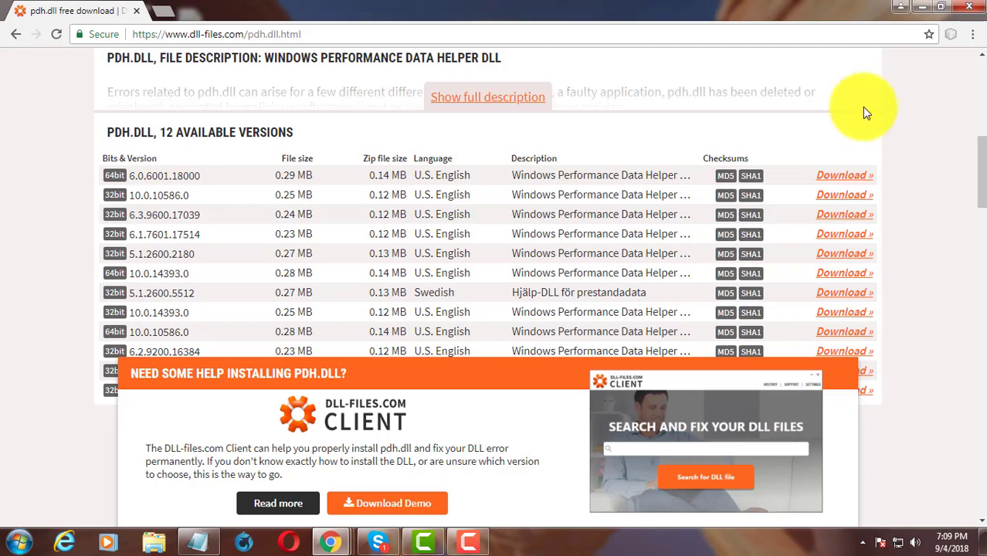
mouse_move(842, 176)
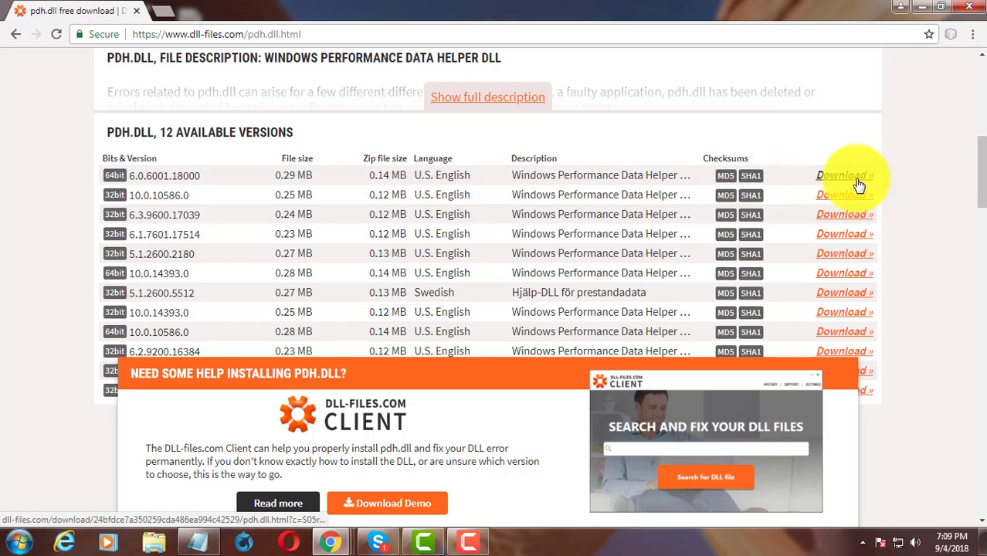
Download the 64-bit pdh.dll version 6.0.6001.18000 from the versions table
click(840, 174)
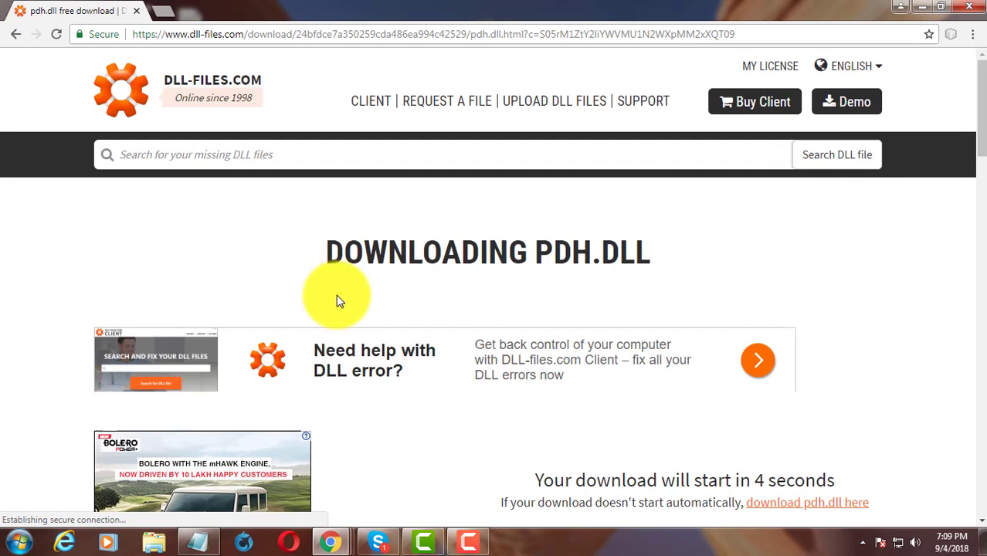
scroll(down, 3)
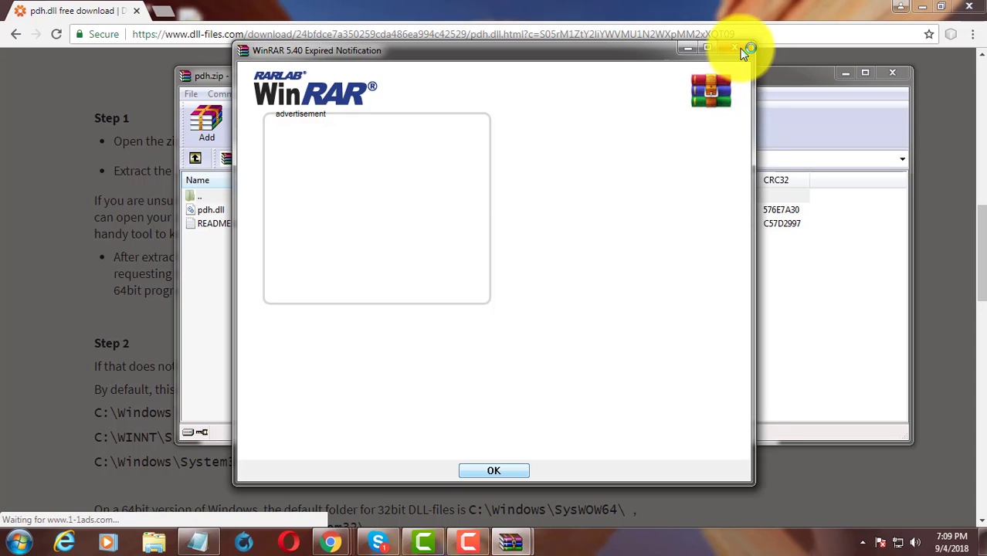
Extract pdh.dll from pdh.zip to the Desktop after dismissing the evaluation notice
click(495, 469)
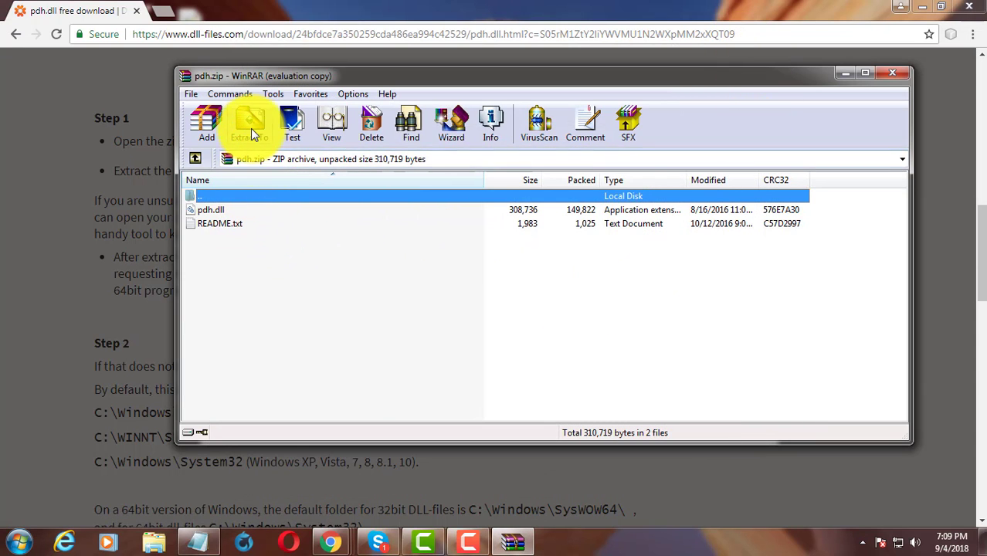
click(248, 123)
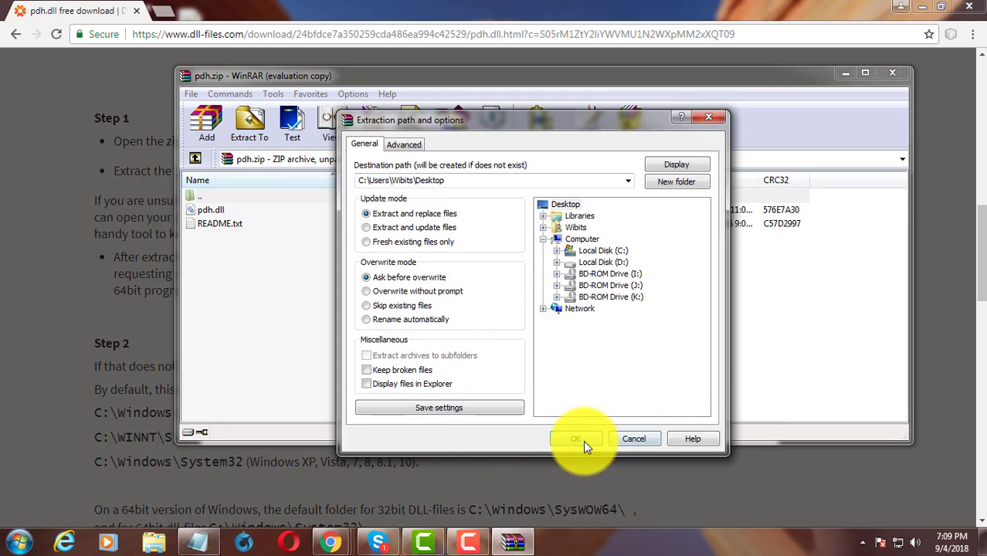
click(575, 439)
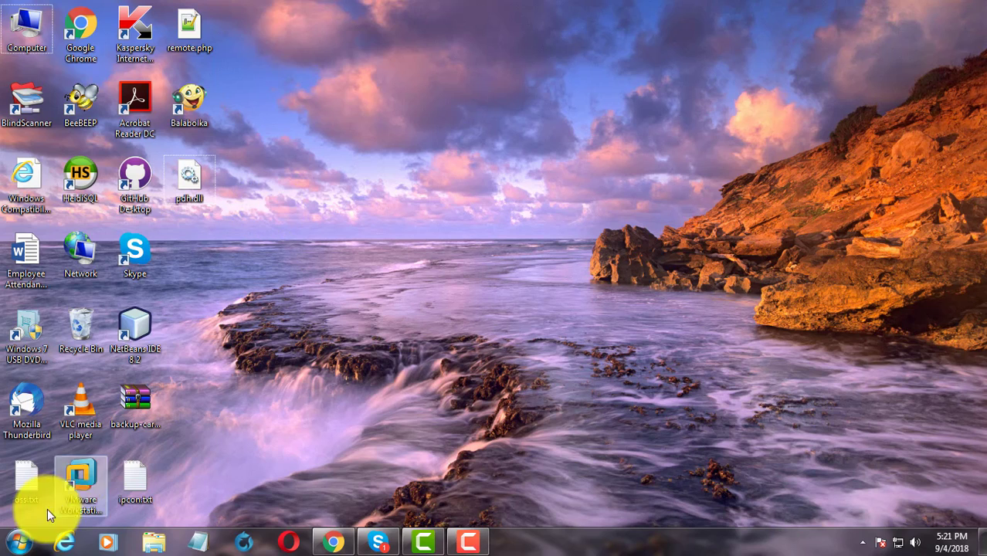
Search Start for cmd and run cmd.exe as administrator
click(18, 541)
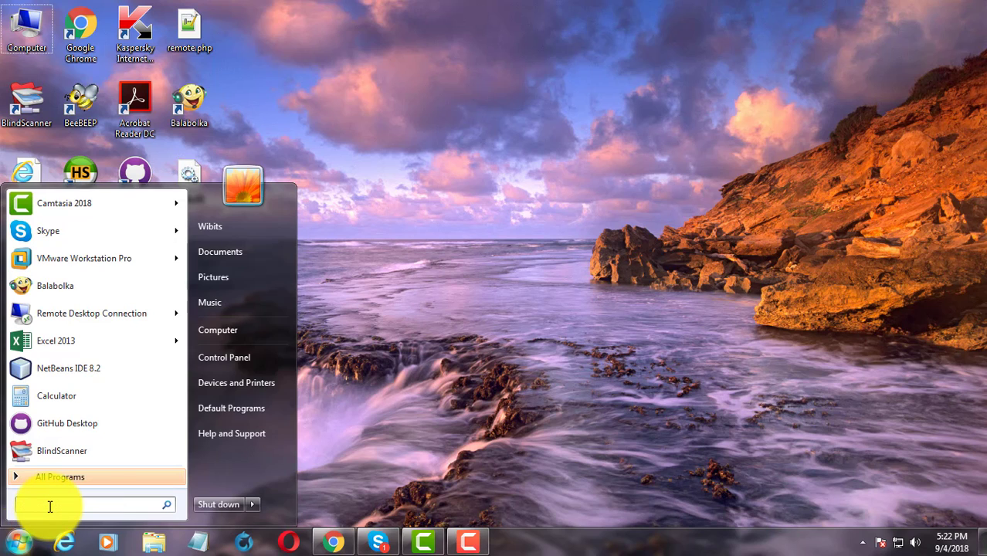
text(cmd)
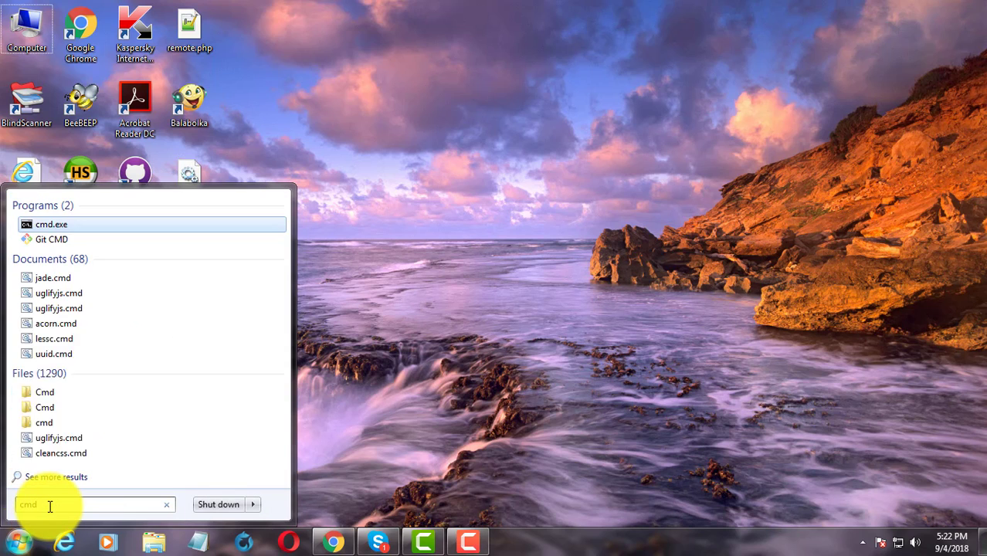
right_click(51, 224)
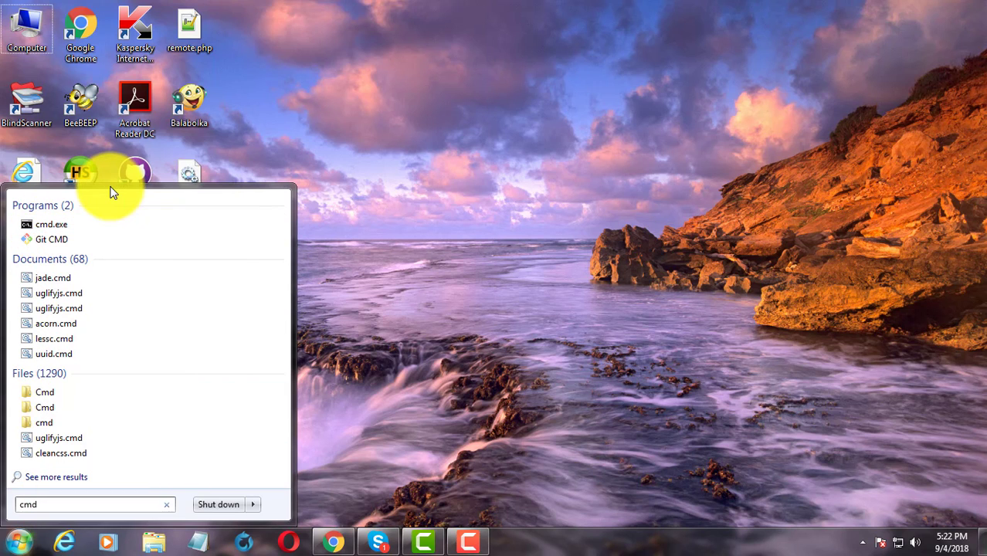
click(52, 224)
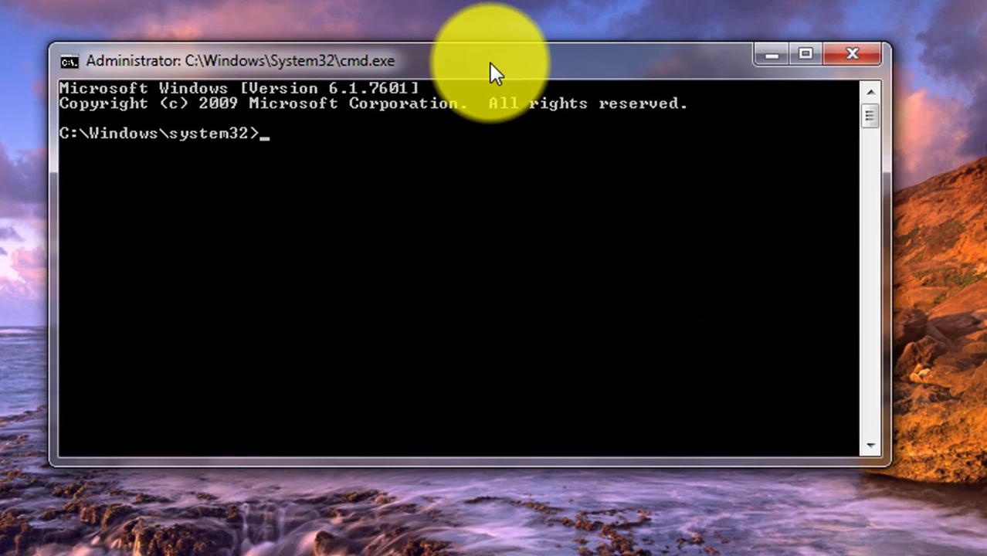
Run takeown /f c:\windows\system32\pdh.dll to take ownership of the file
text(takeown /f c:\windows\system32\pdh.dll)
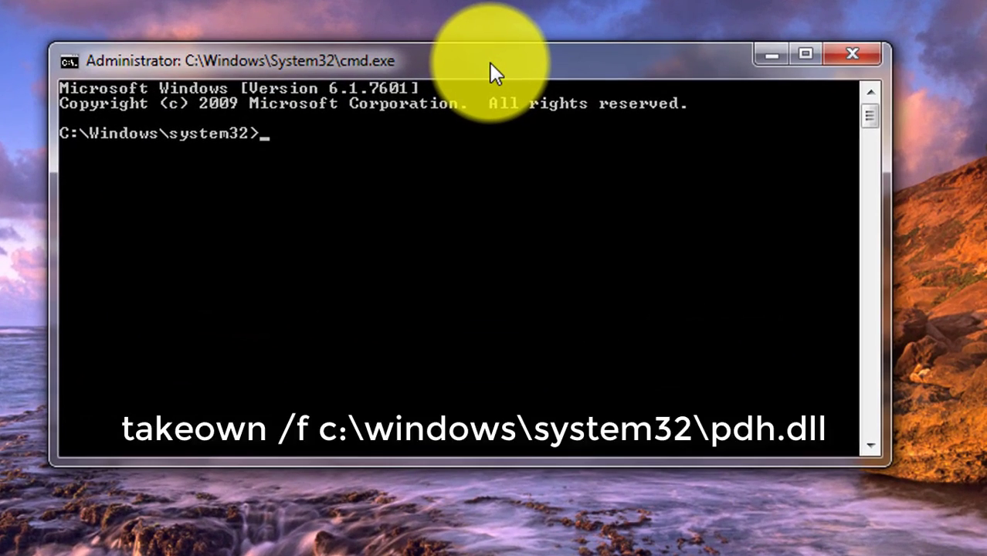
text(take)
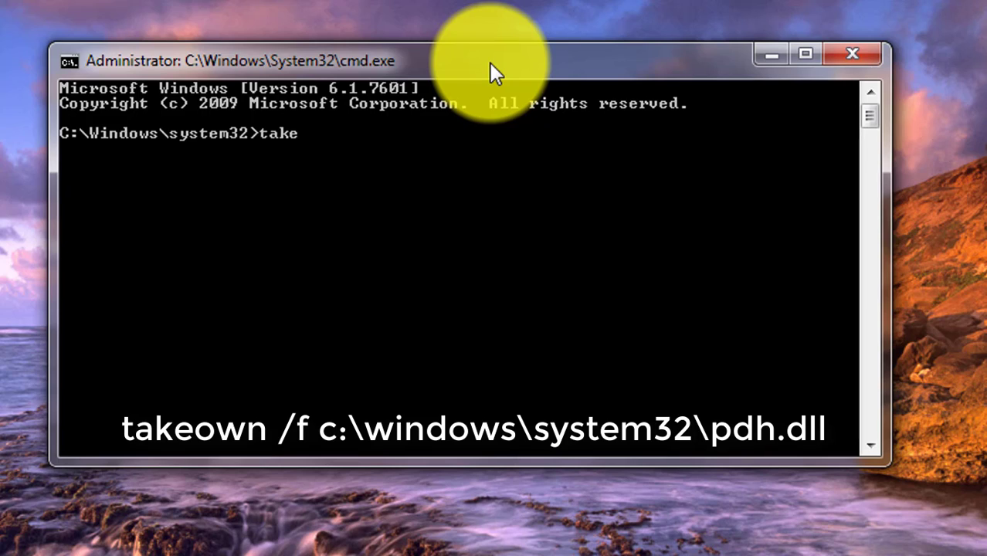
text(own /)
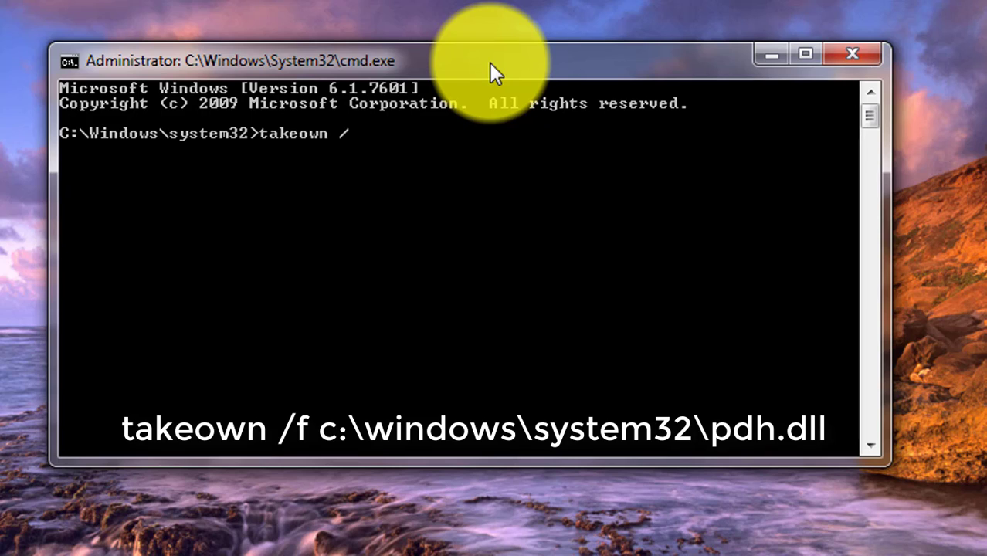
text(f)
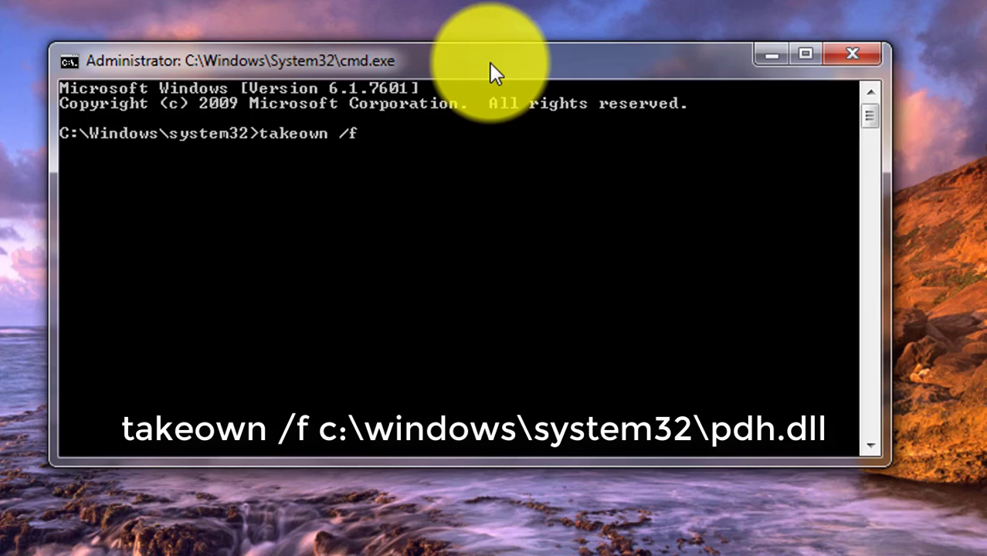
text(c:)
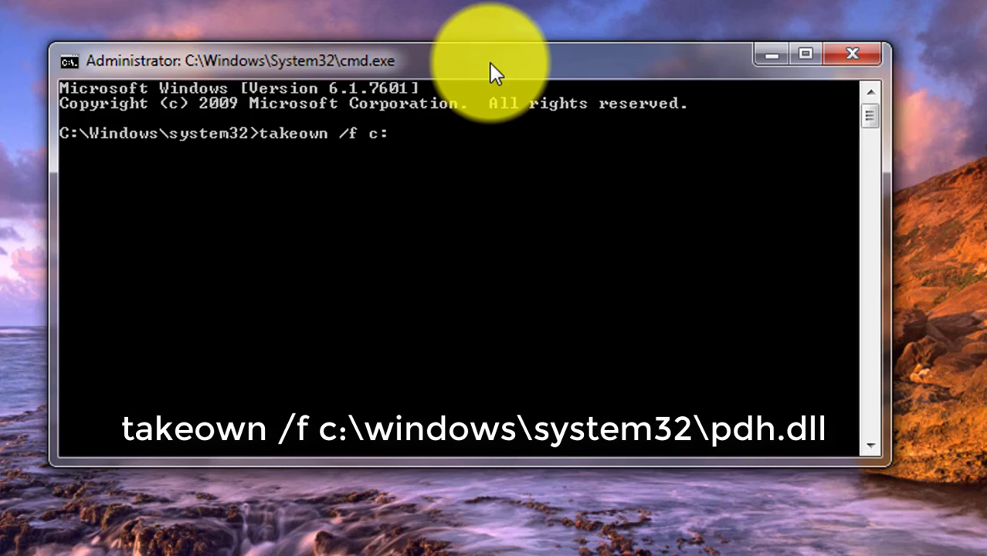
text(\)
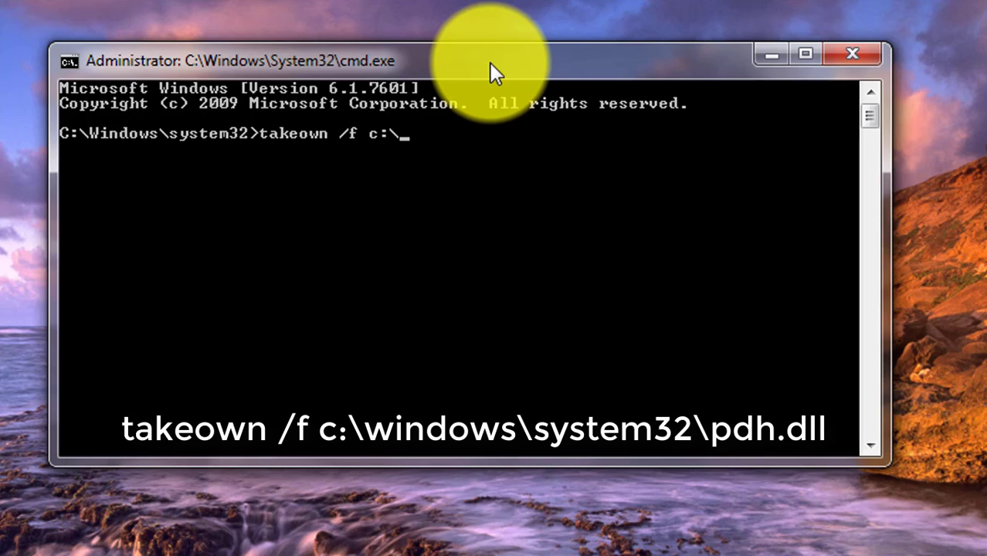
text(win)
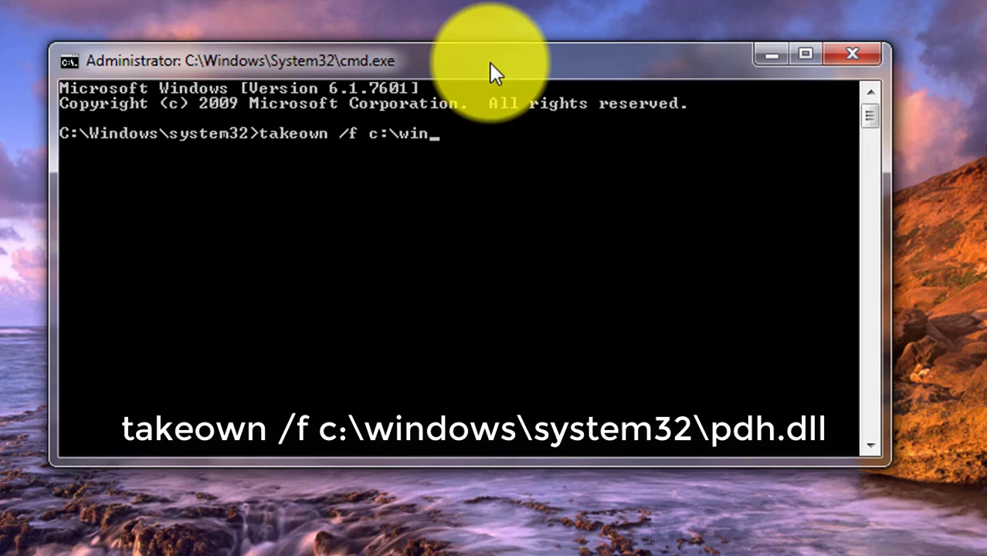
text(dows\system32)
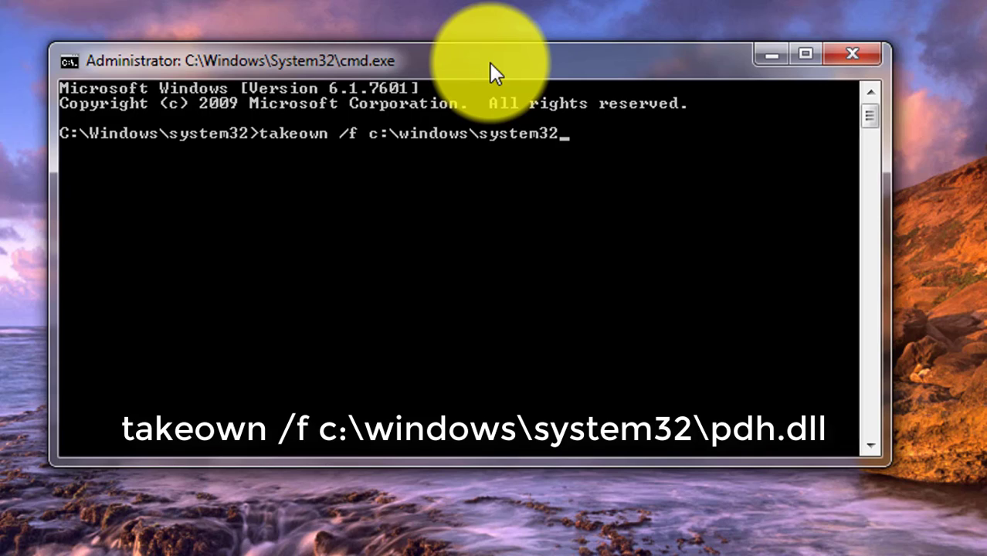
text(\)
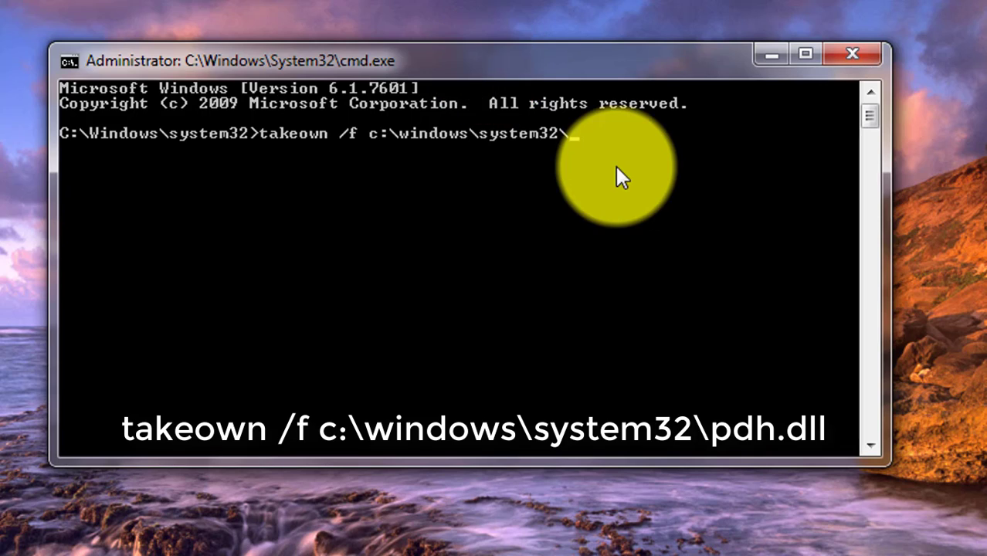
text(pdh.)
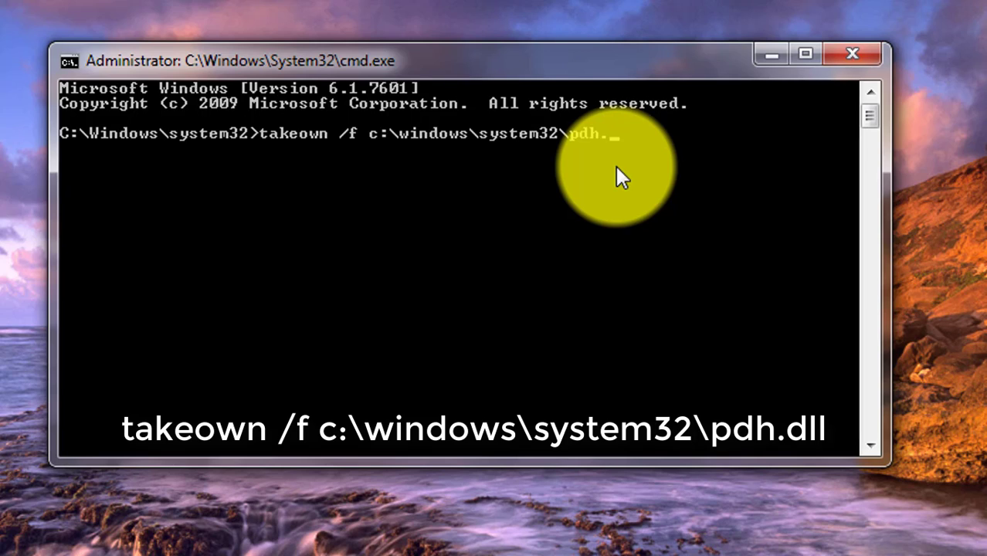
text(dll)
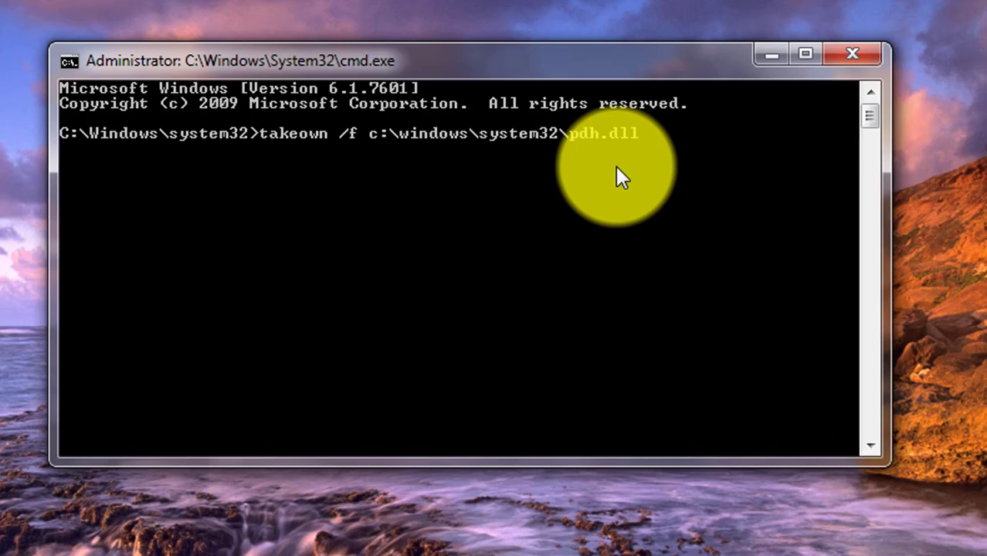
key(enter)
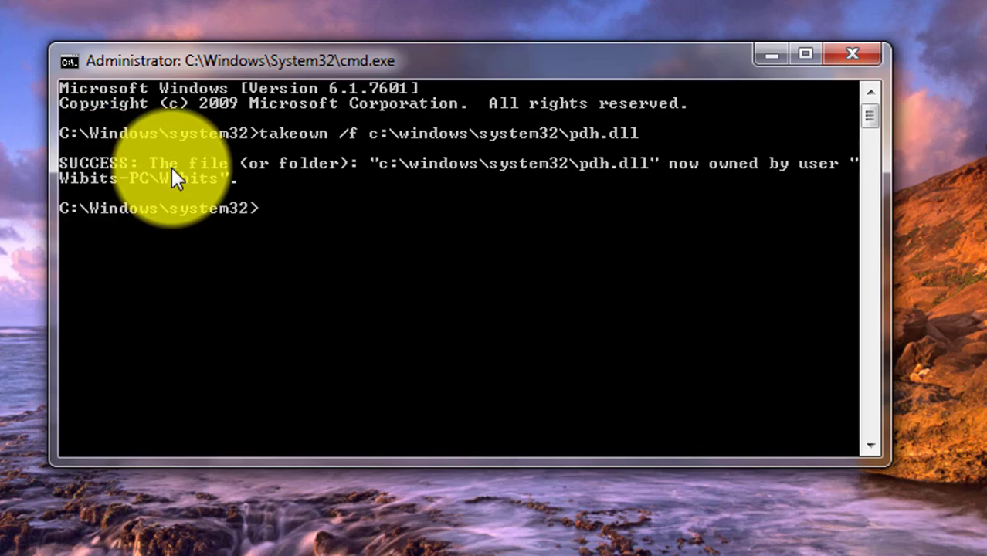
mouse_move(690, 343)
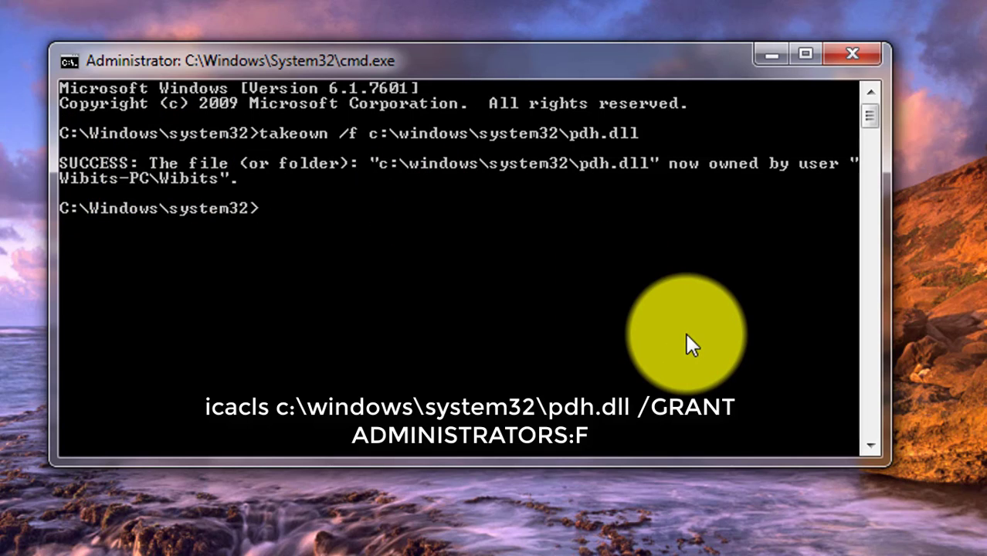
Enter icacls c:\windows\system32\pdh.dll /GRANT ADMINISTRATORS:F to give Administrators full control
text(ica)
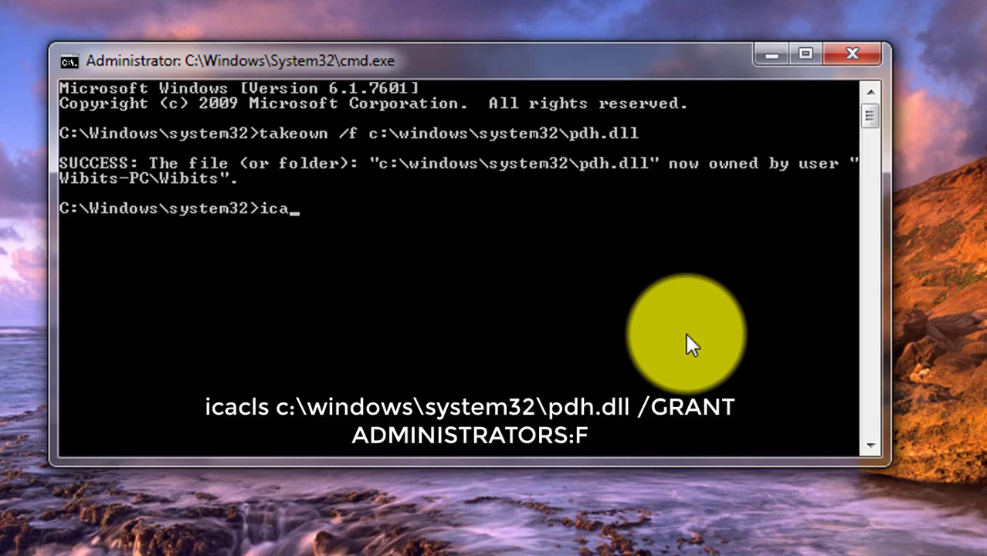
text(c)
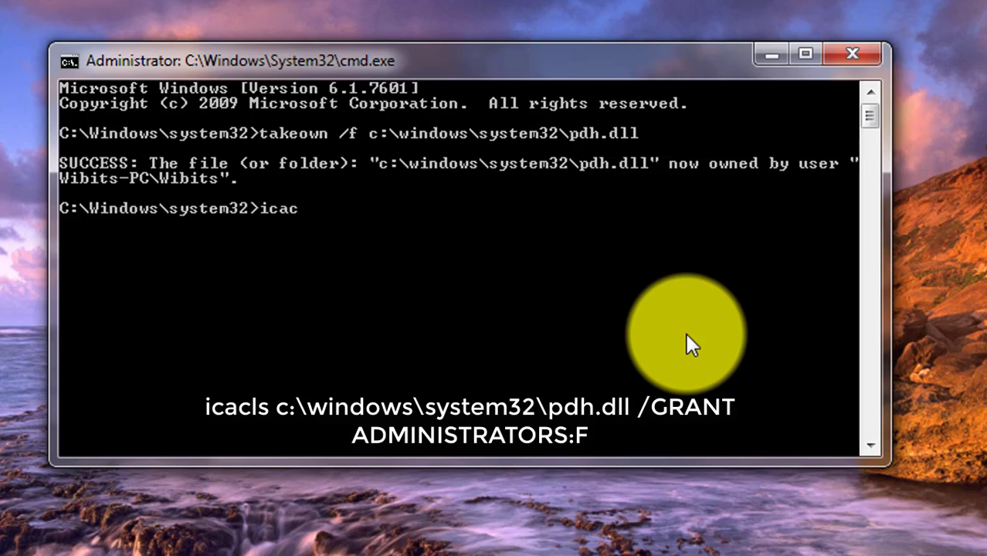
text(ls c:)
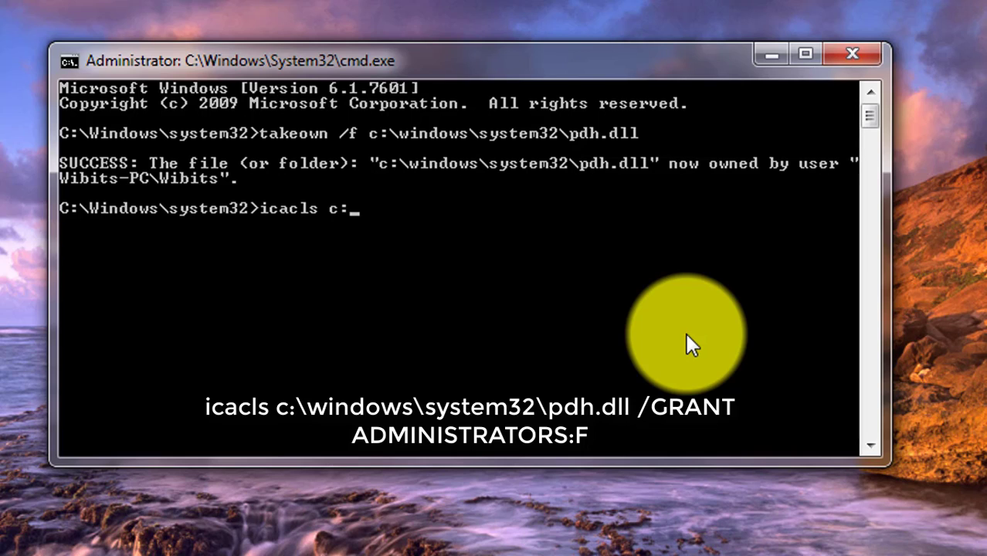
text(\windows)
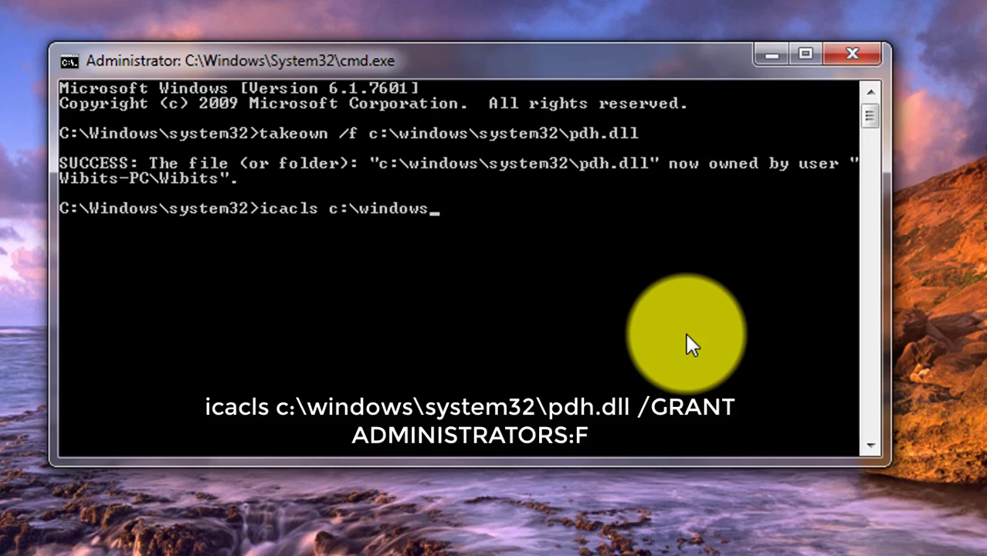
text(\system32)
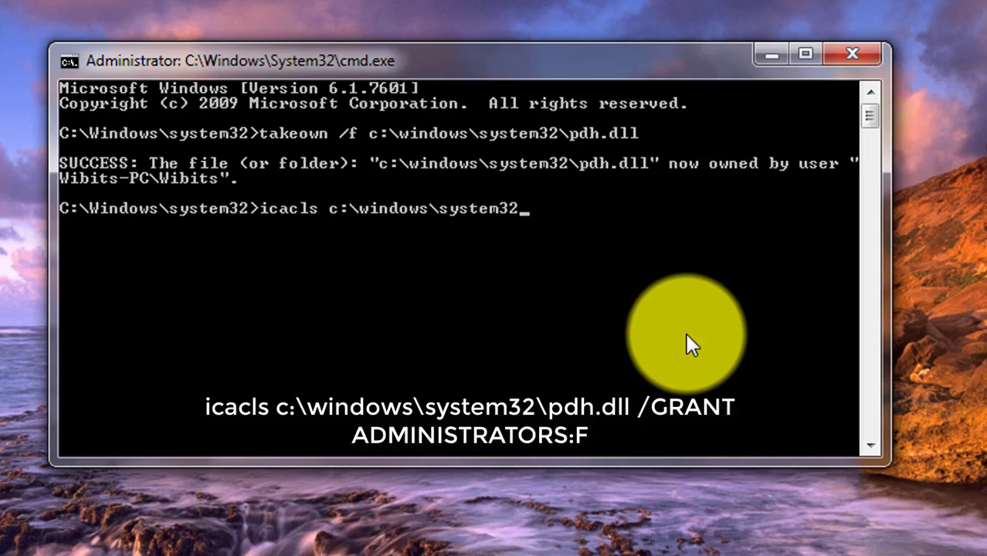
text(\pd)
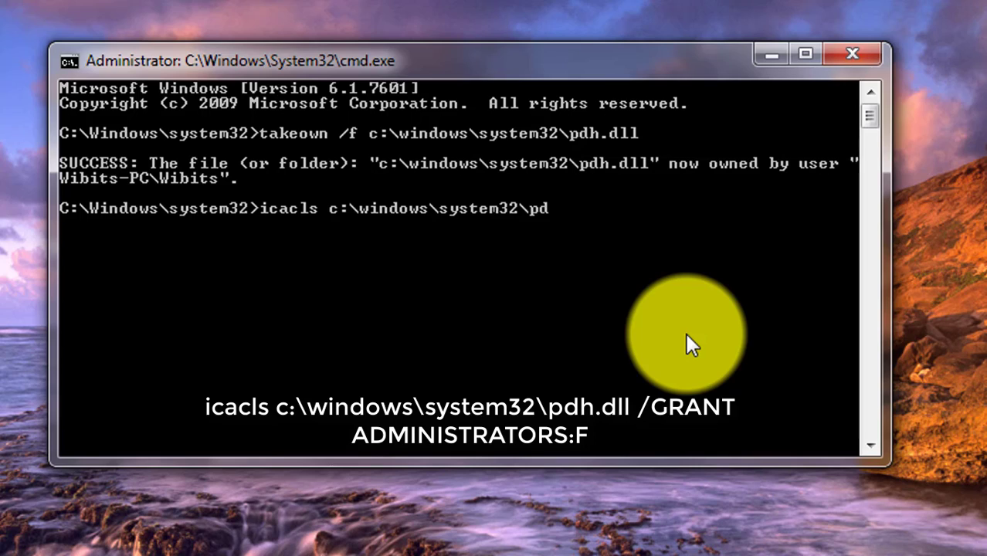
text(h.)
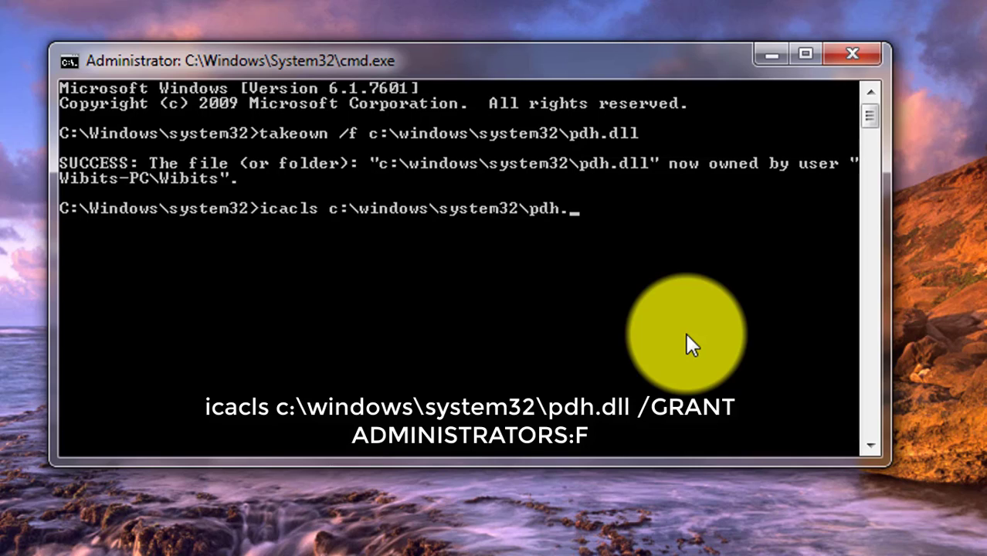
text(dll)
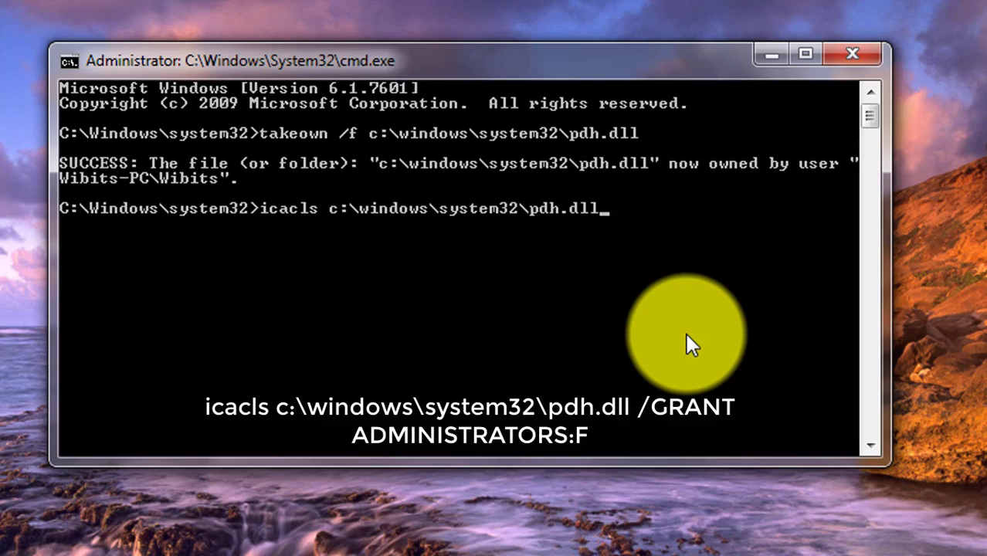
text(/GA)
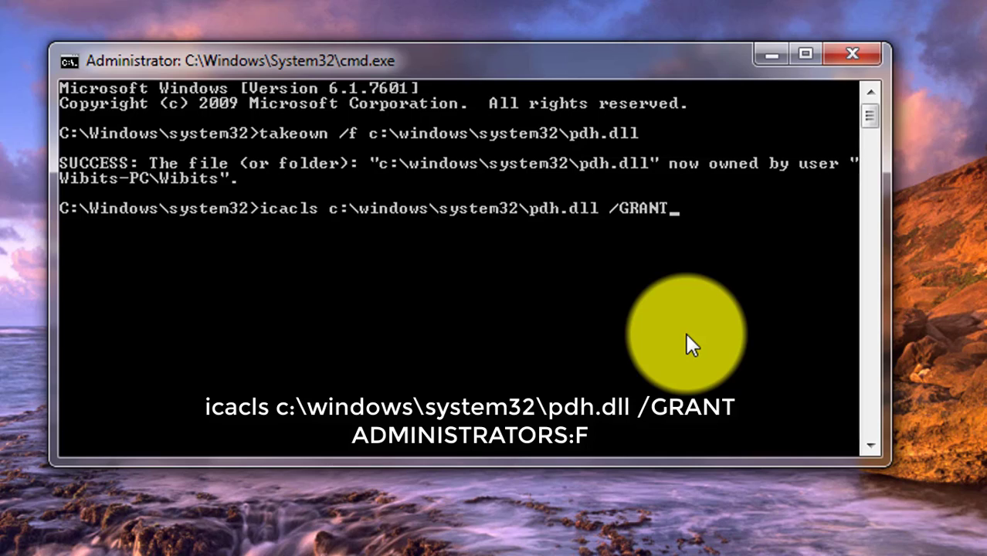
text(ADMINISTR)
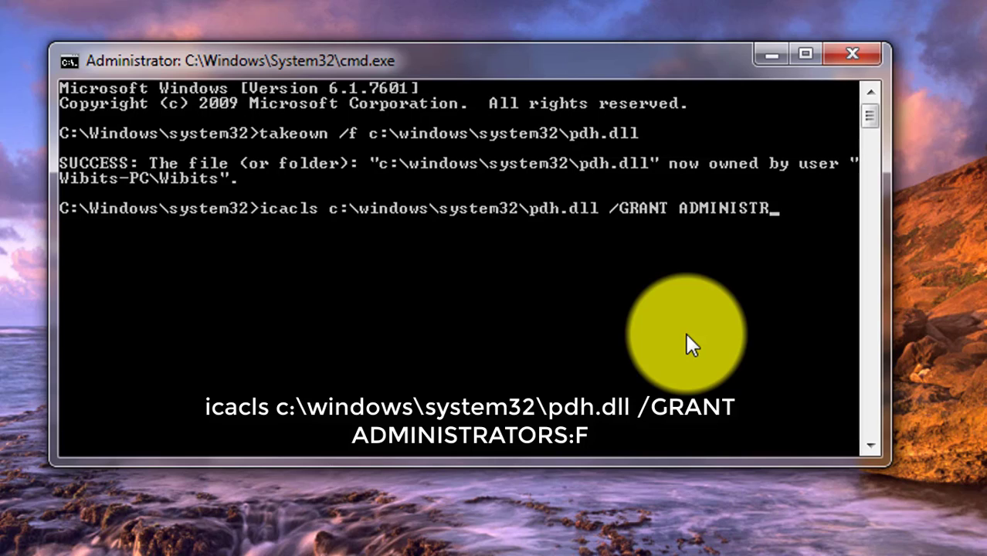
text(ATORS)
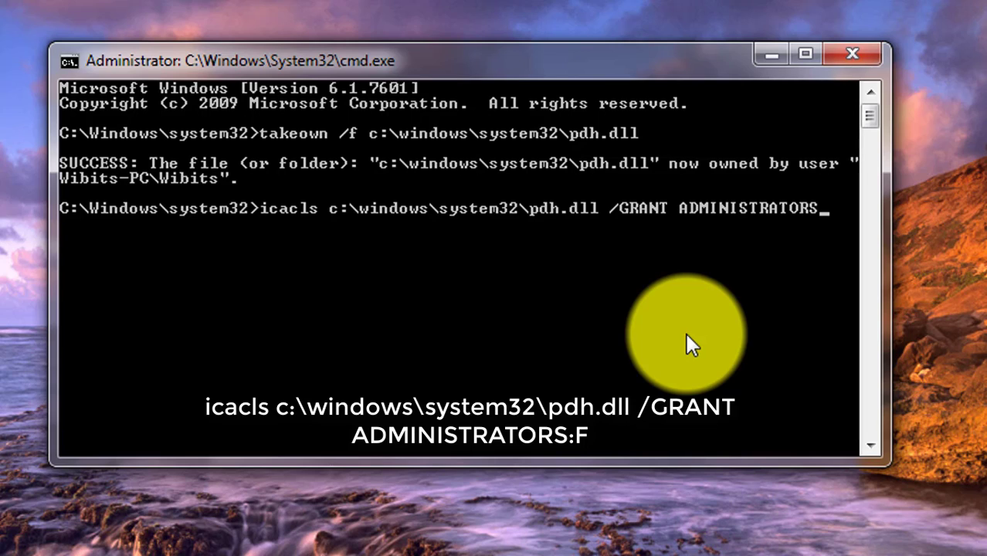
text(:F)
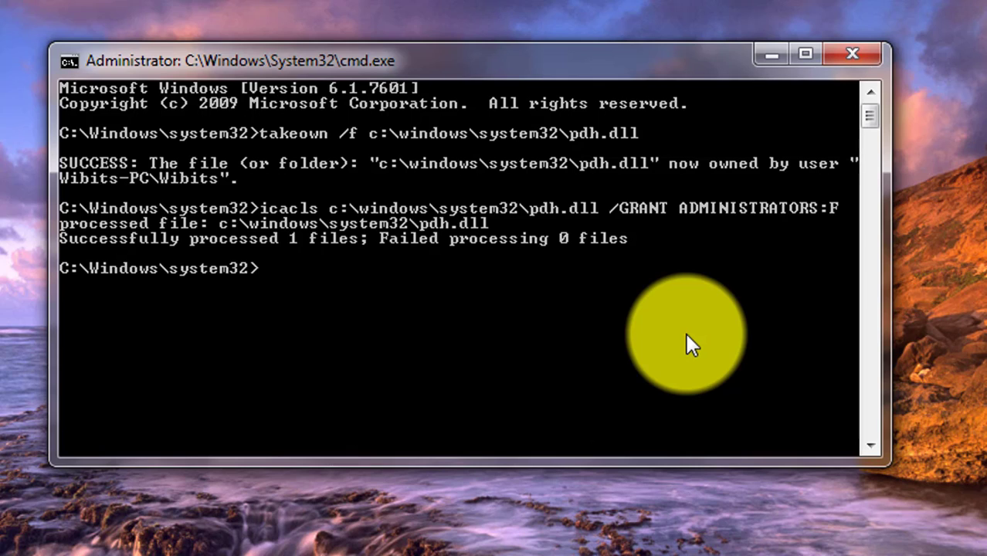
mouse_move(724, 343)
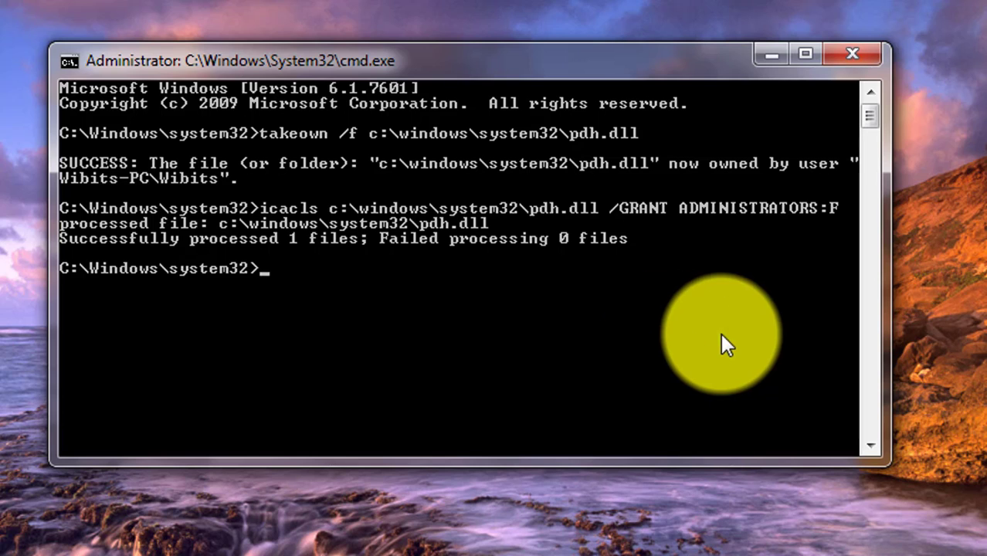
mouse_move(291, 224)
text(copy)
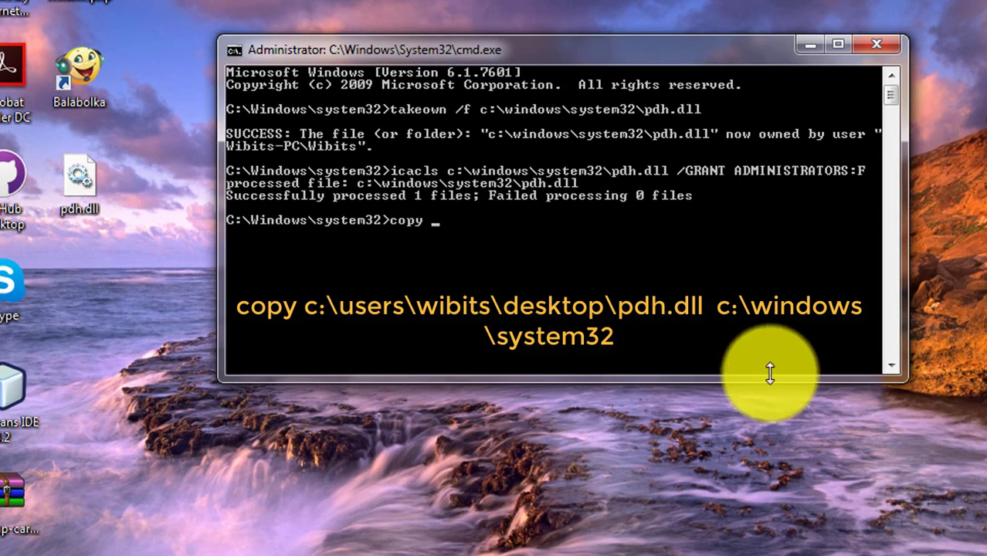
mouse_move(729, 471)
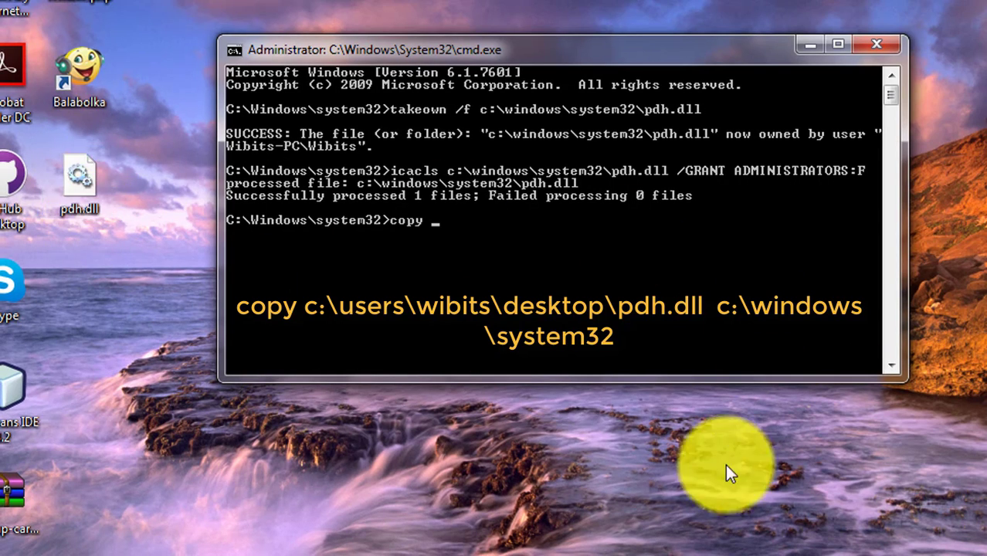
mouse_move(775, 400)
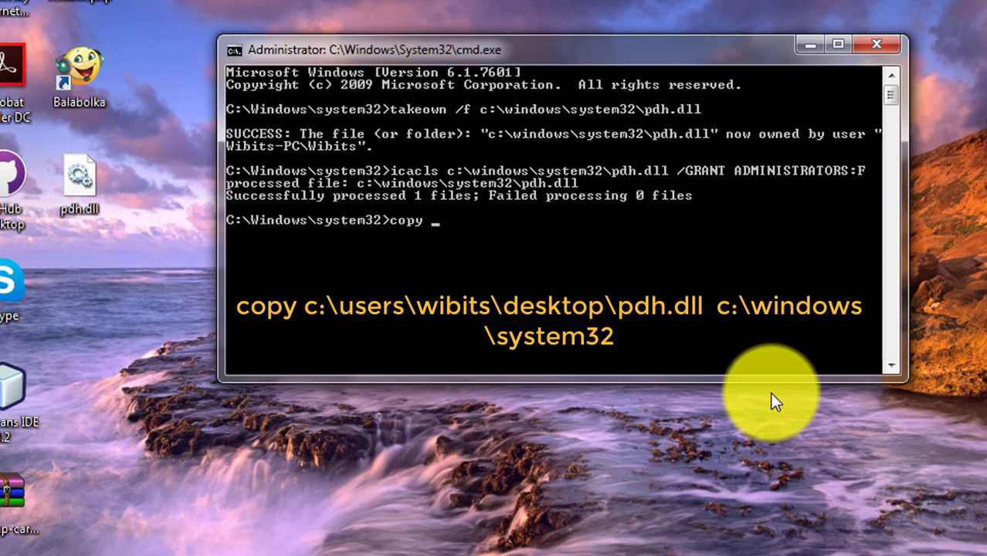
Run copy c:\users\wibits\desktop\pdh.dll c:\windows\system32 and answer y to overwrite
text(c:)
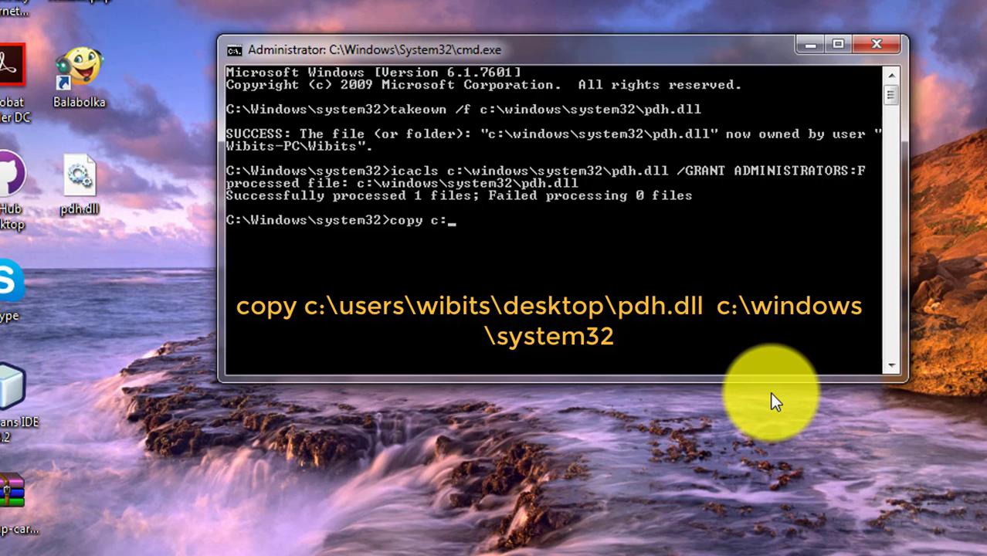
text(users)
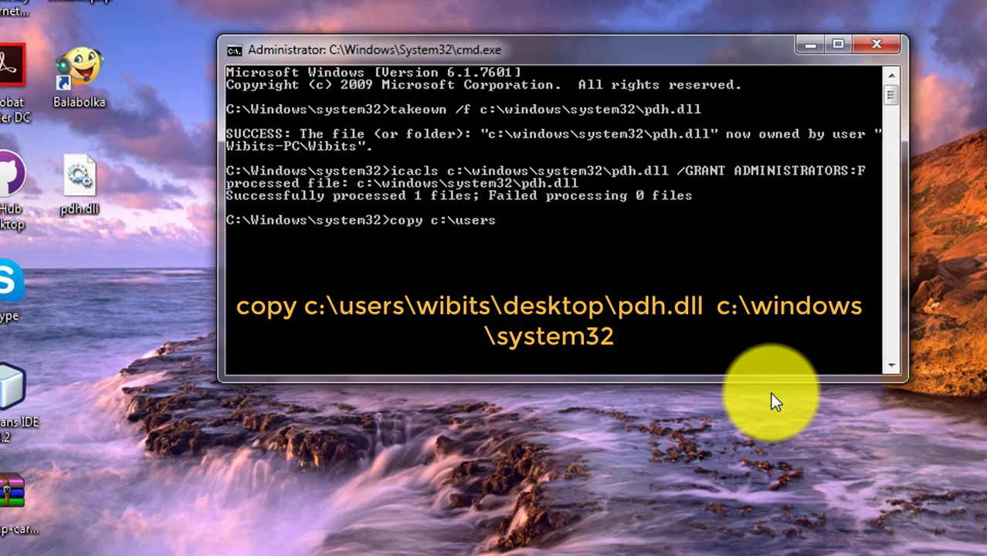
text(\w)
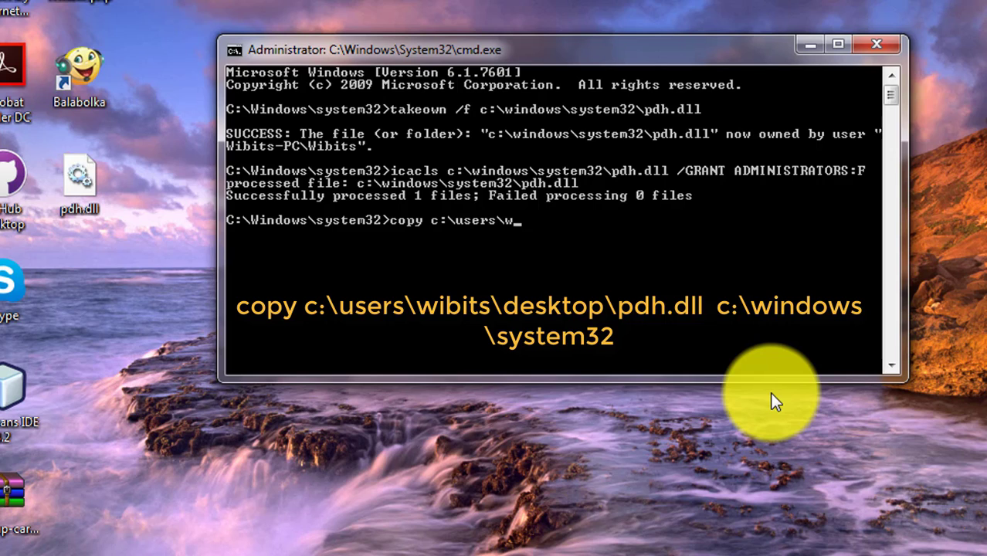
text(ibits\)
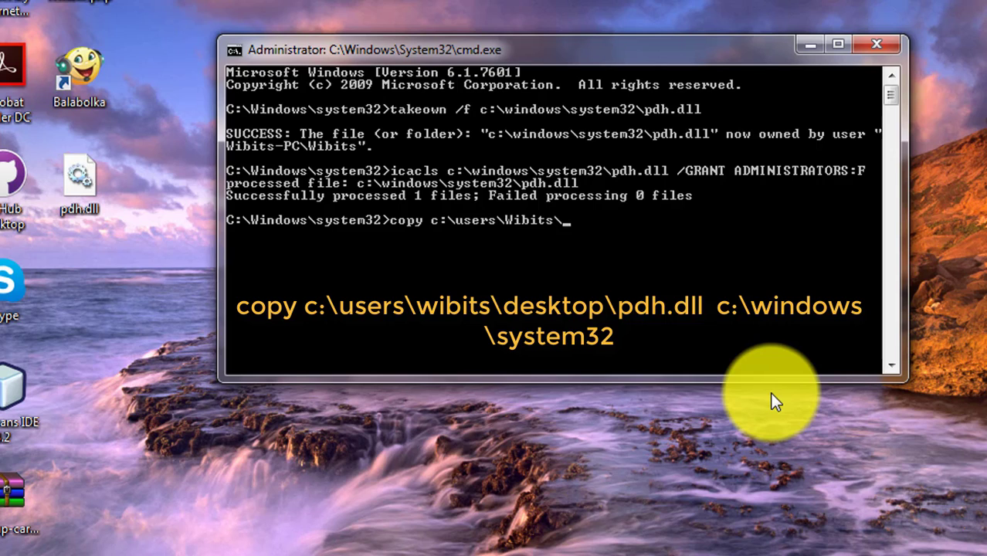
text(desktop\)
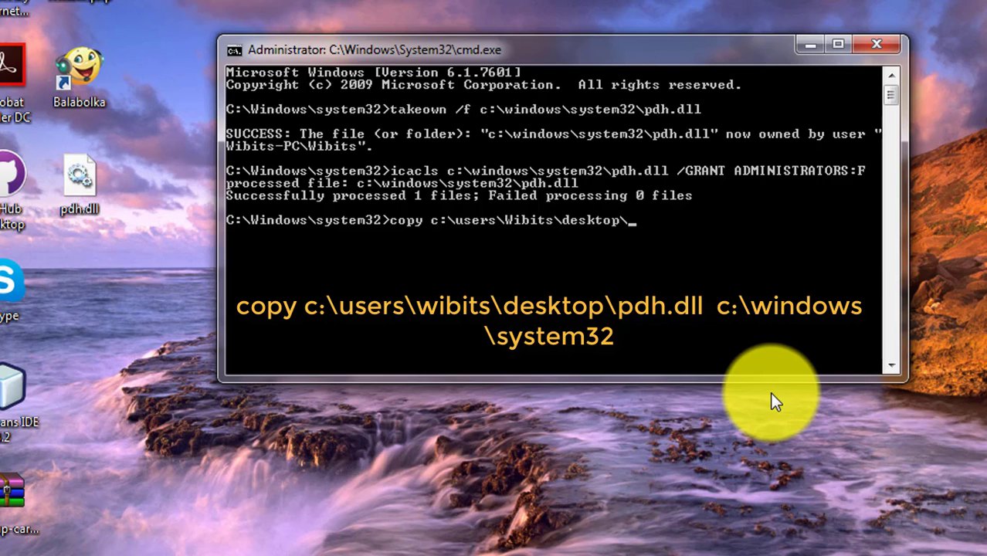
text(pdh.dll)
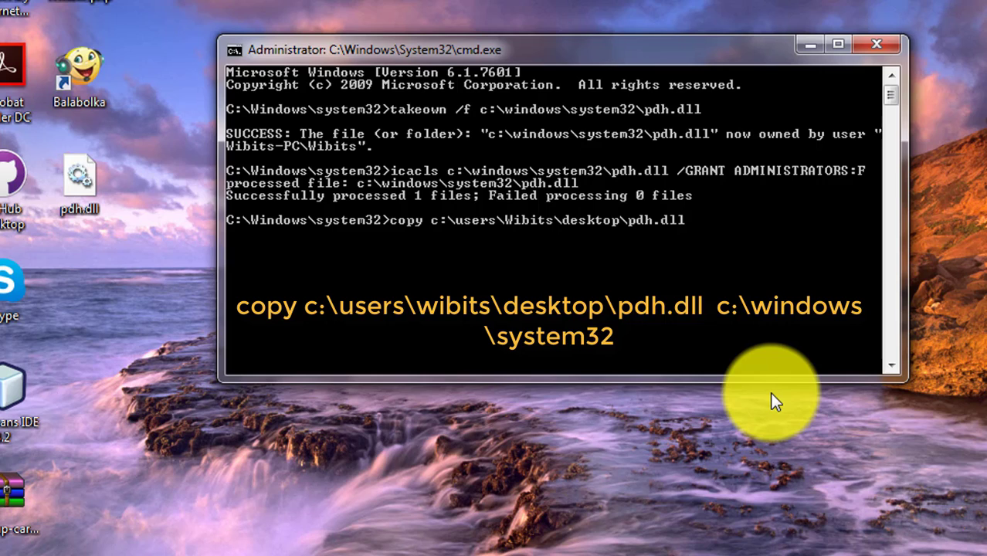
text(c:)
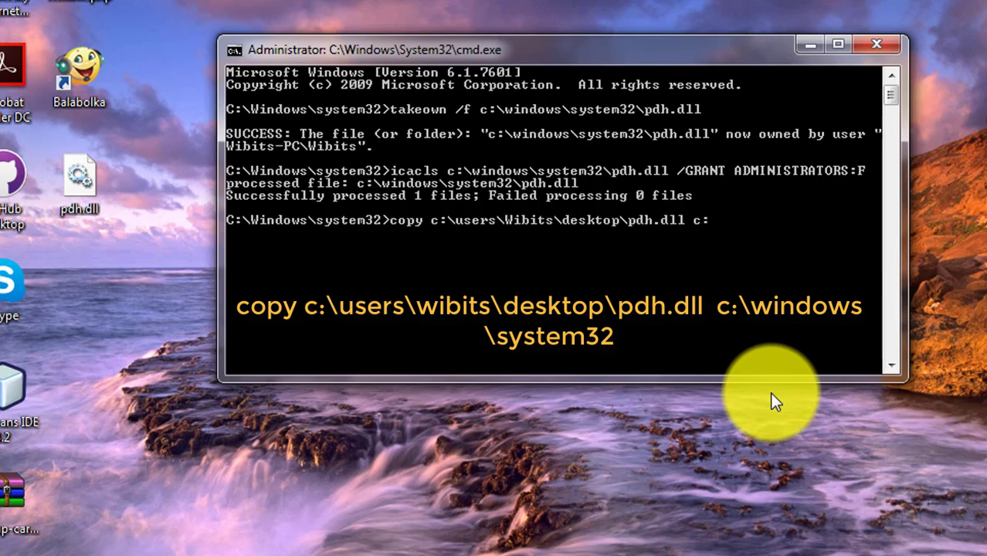
text(\windows)
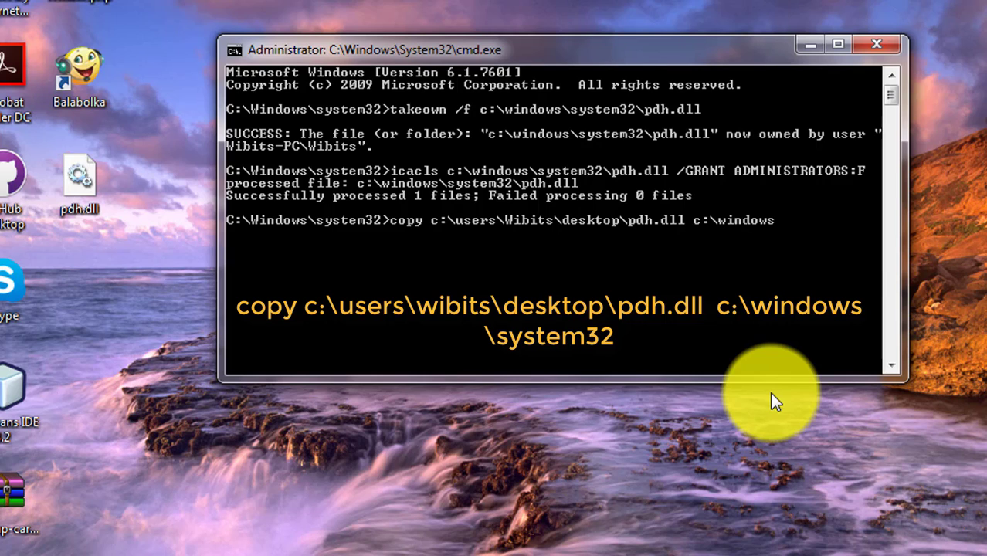
text(\system32)
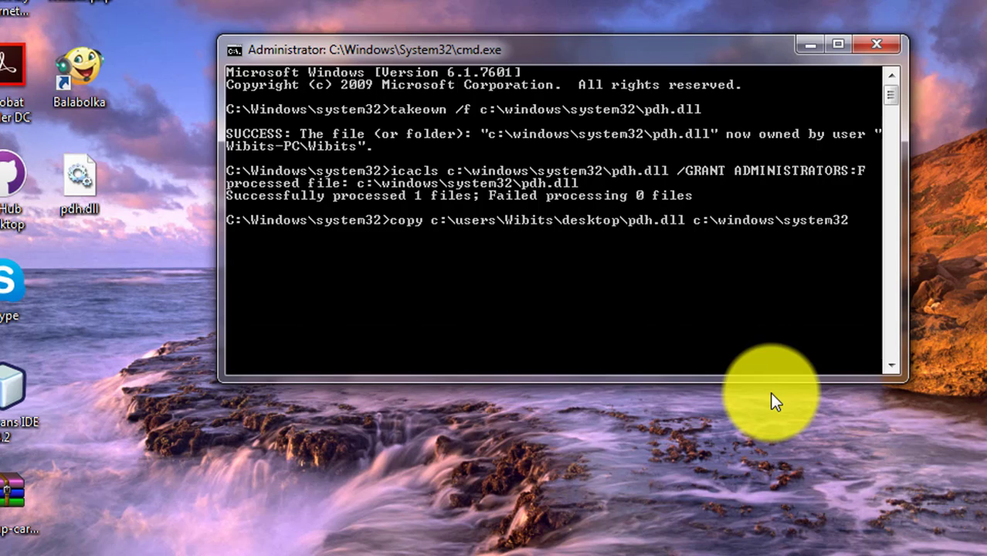
key(enter)
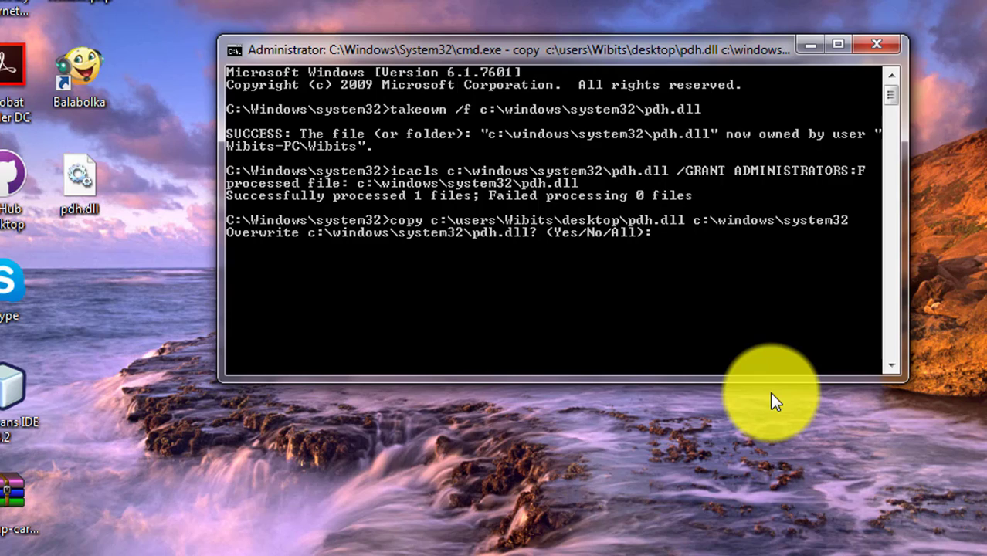
text(y)
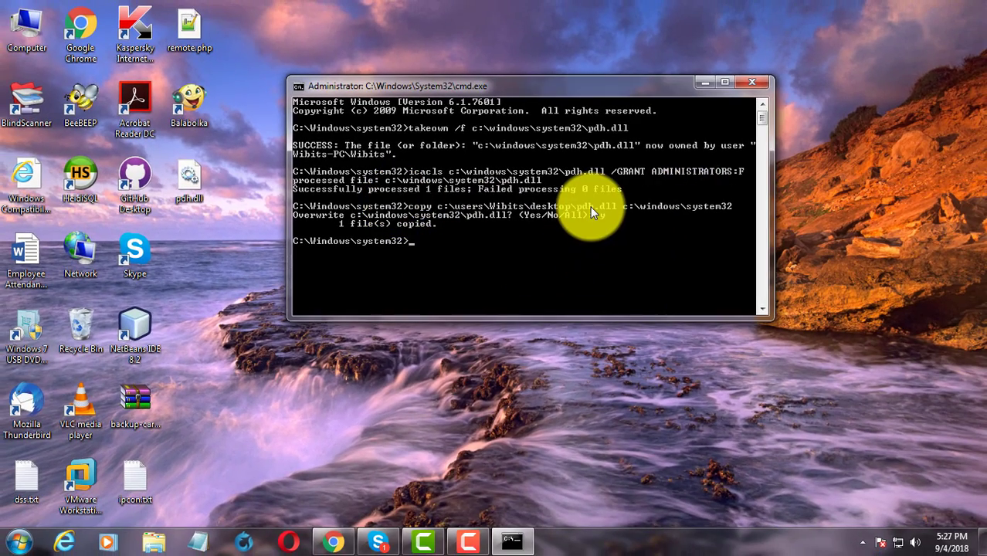
Confirm the overwrite with y so 1 file is copied, then exit the Command Prompt
text(y)
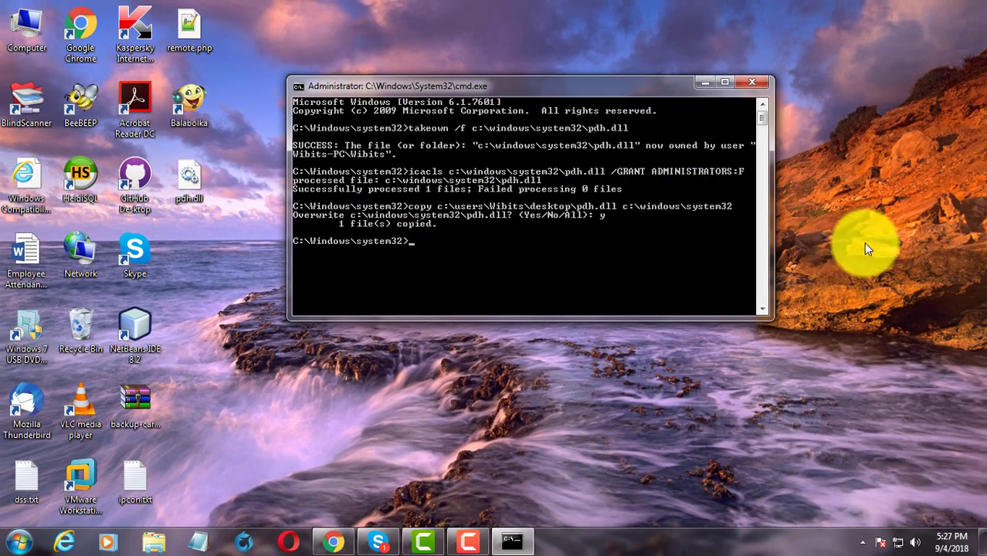
text(ex)
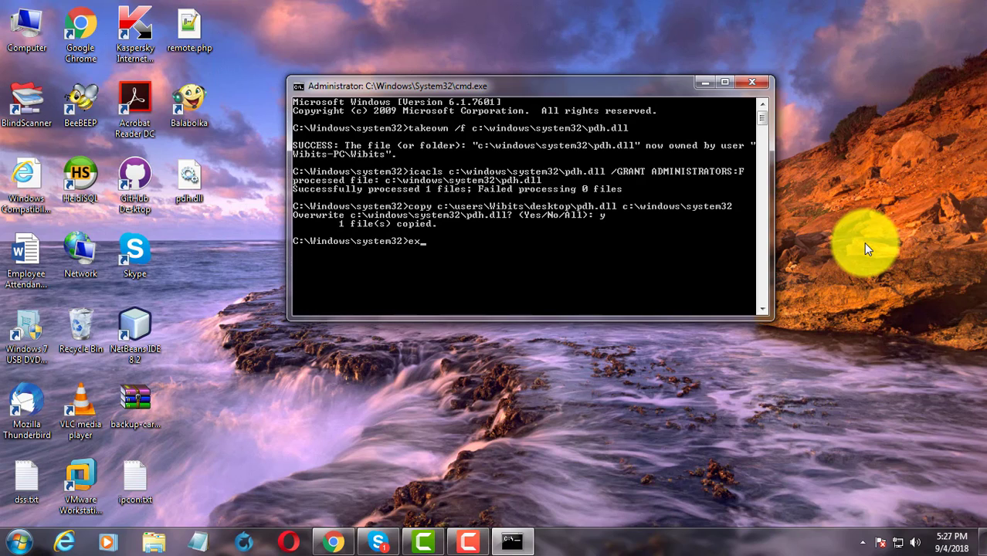
text(it)
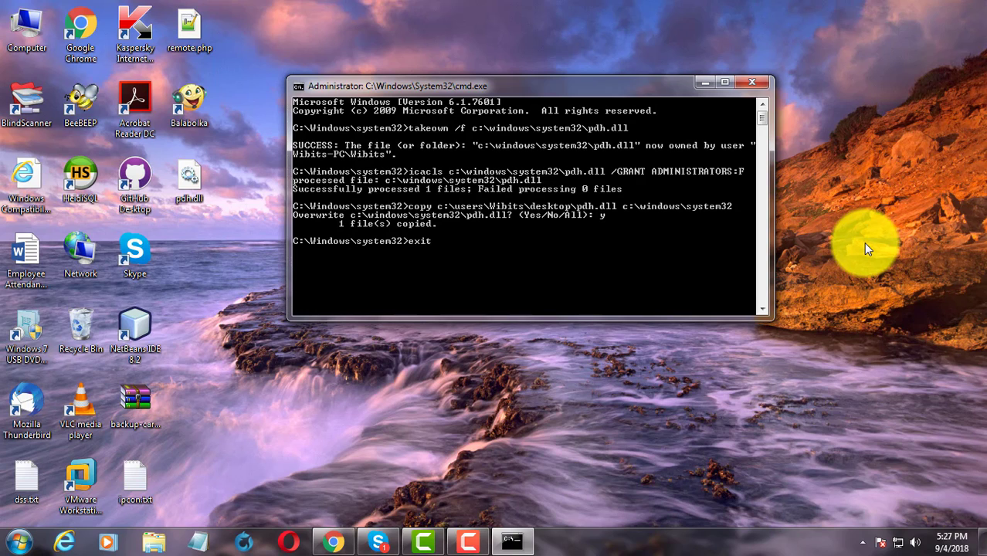